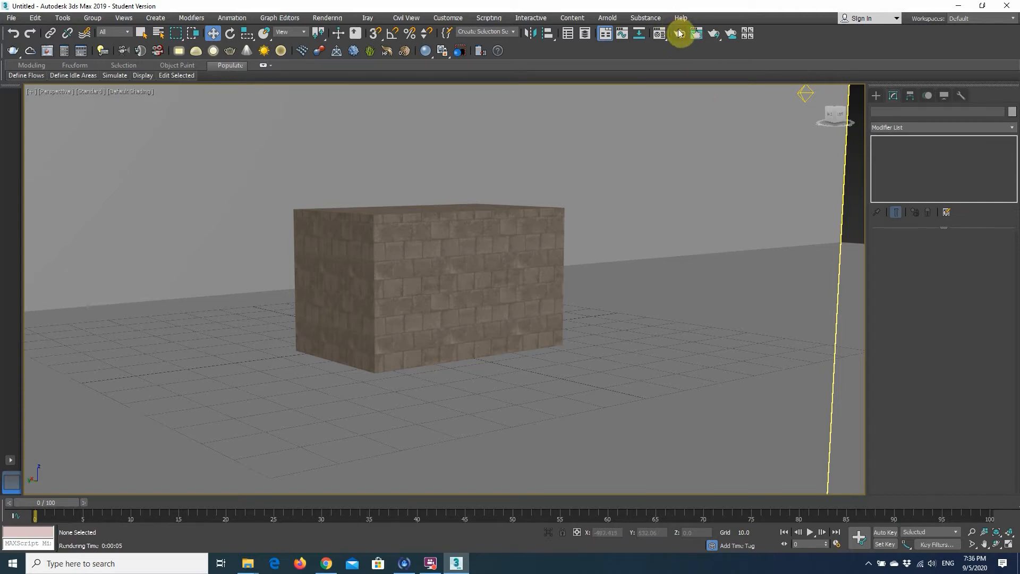
pyautogui.moveTo(674, 34)
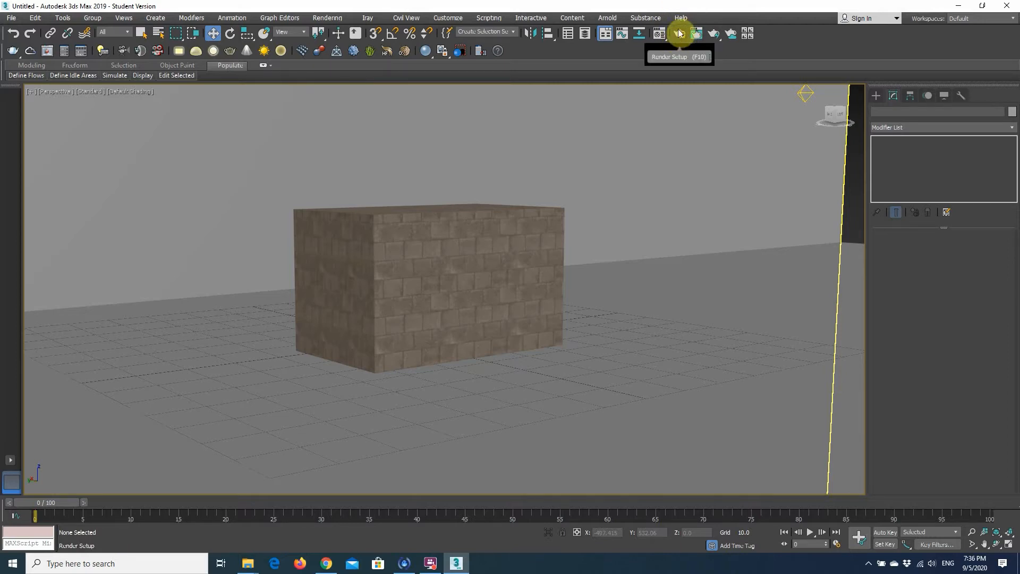
# Bring up Render Setup for the Scanline Renderer beside the brick box scene
pyautogui.click(679, 33)
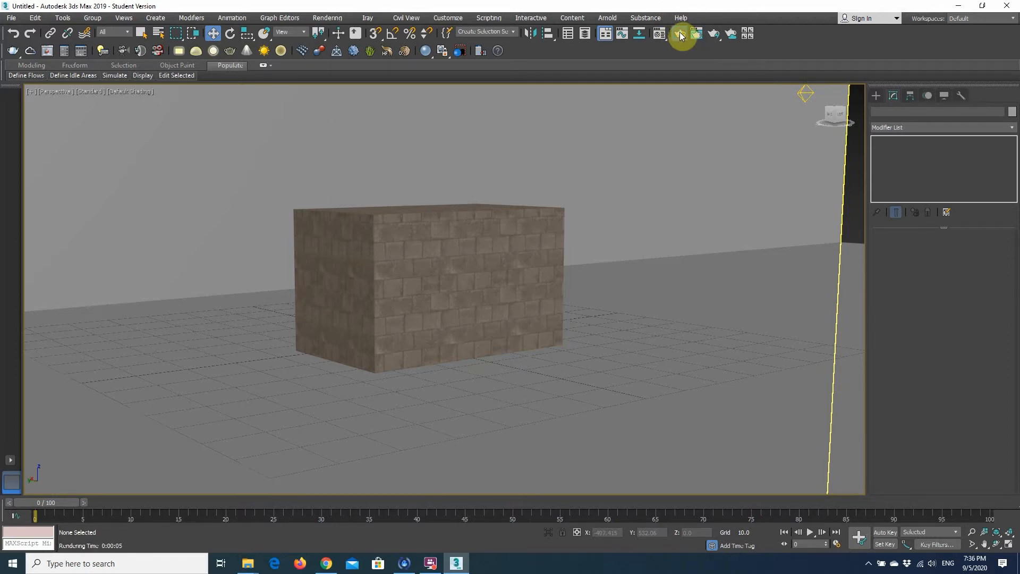
pyautogui.click(681, 34)
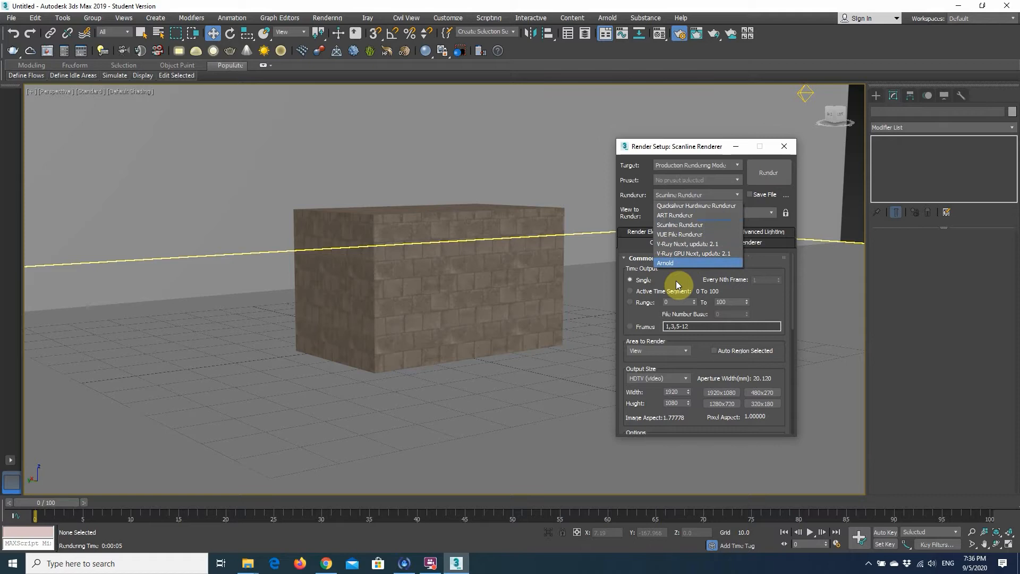
# Show the Scanline Renderer options and toggle Auto-Reflect/Refract and Mirrors off
pyautogui.click(680, 224)
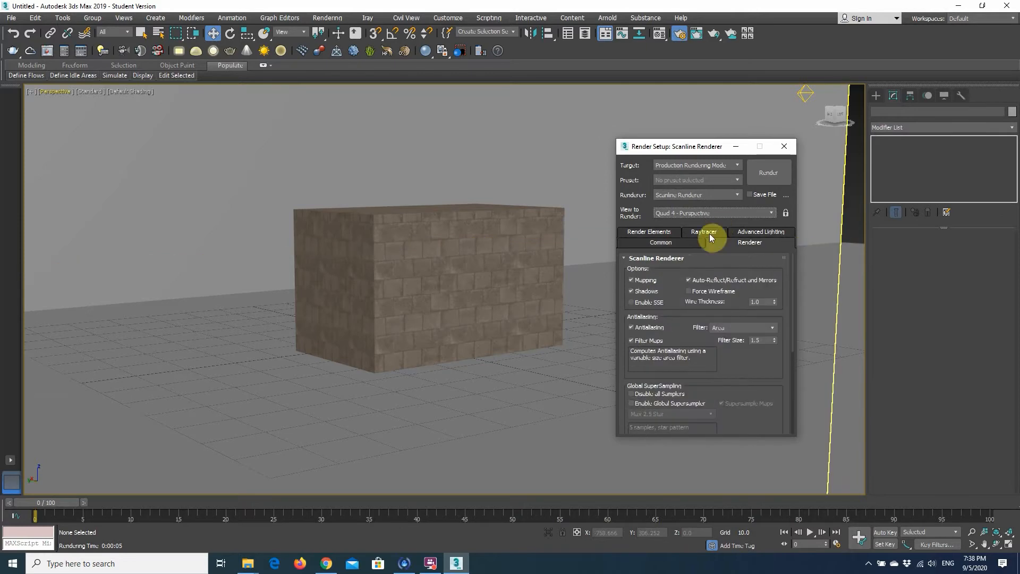
pyautogui.moveTo(778, 241)
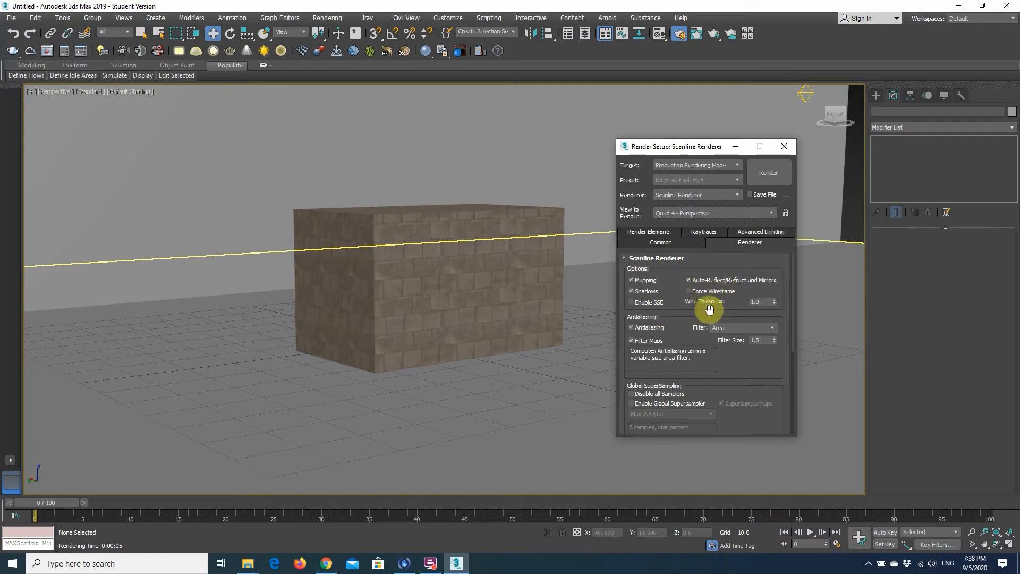
pyautogui.moveTo(710, 303)
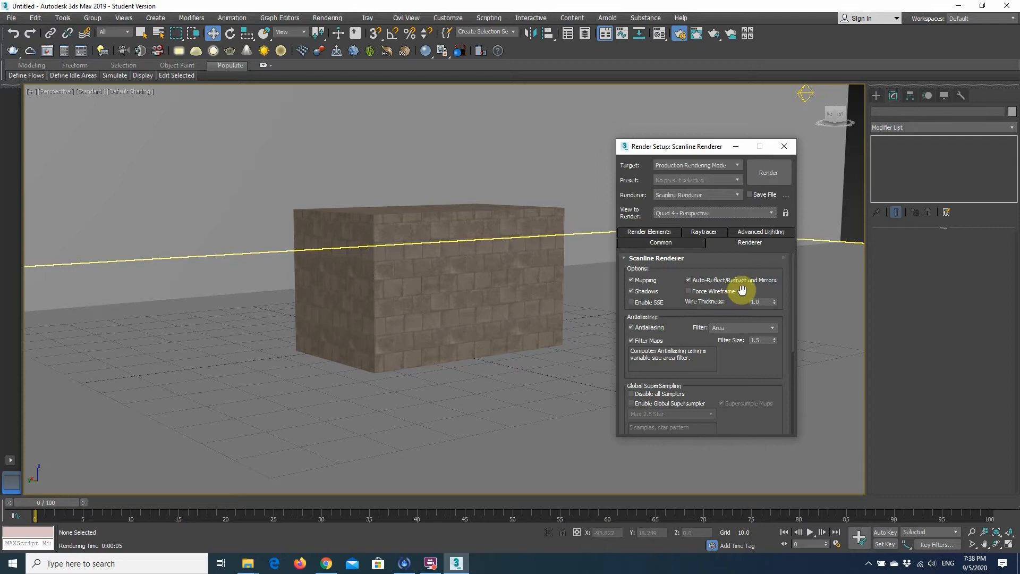
pyautogui.moveTo(767, 269)
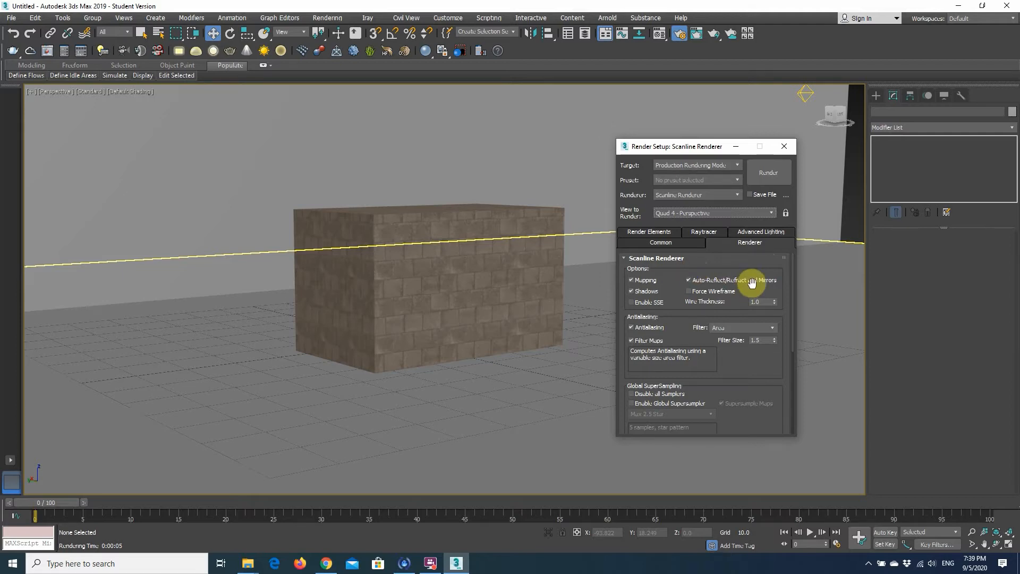
pyautogui.click(690, 279)
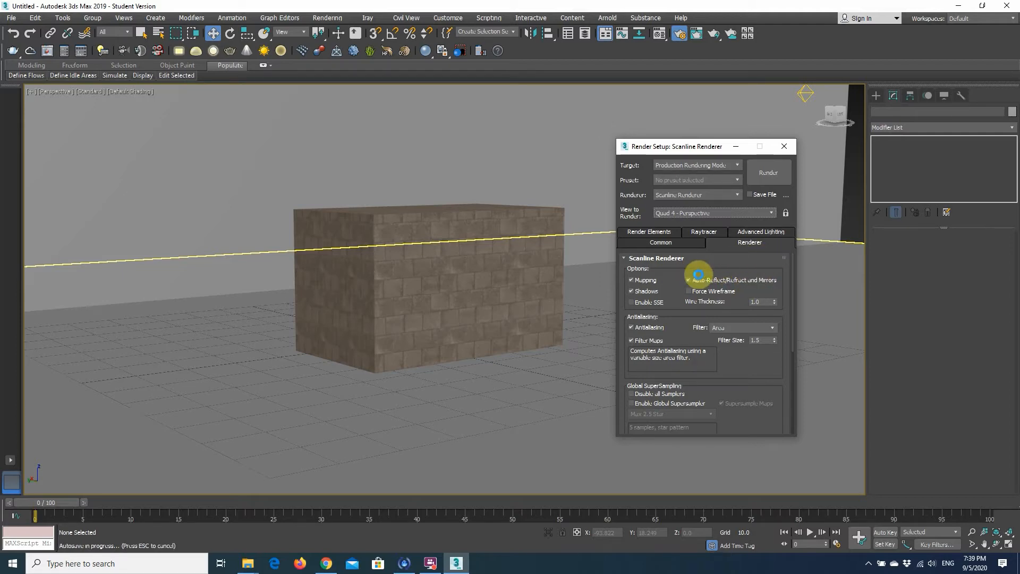
pyautogui.click(689, 279)
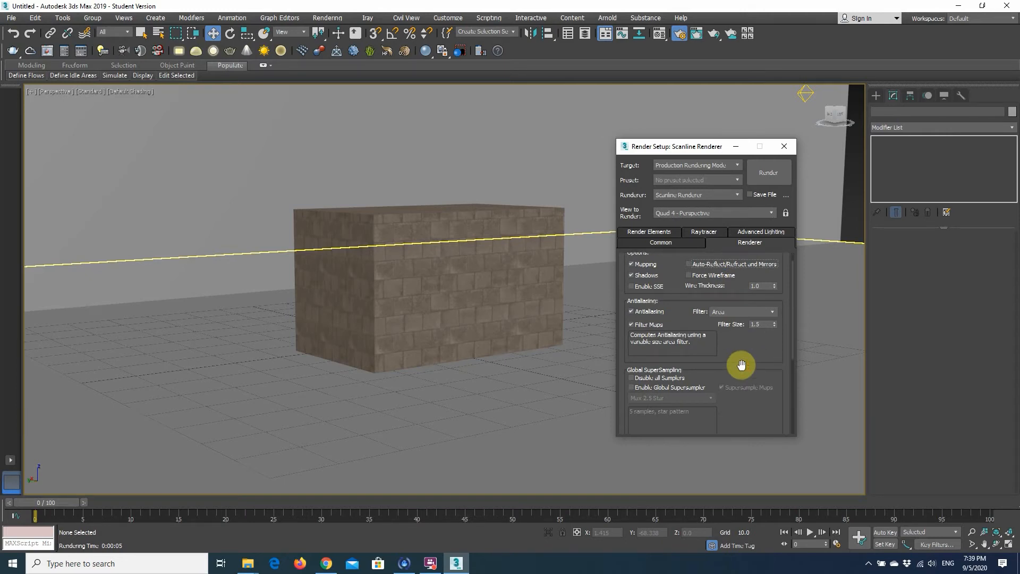
pyautogui.moveTo(617, 302)
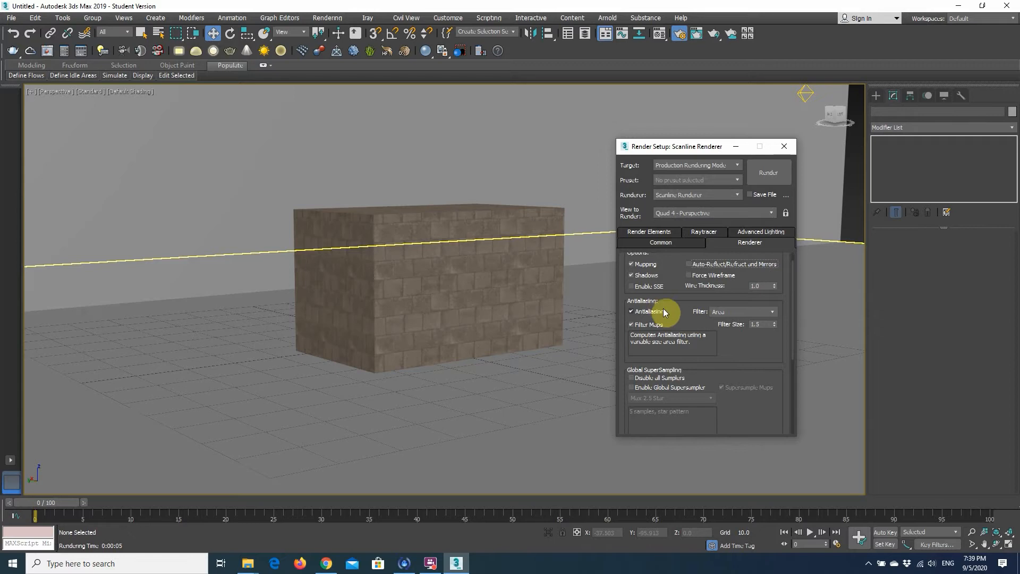
pyautogui.moveTo(677, 294)
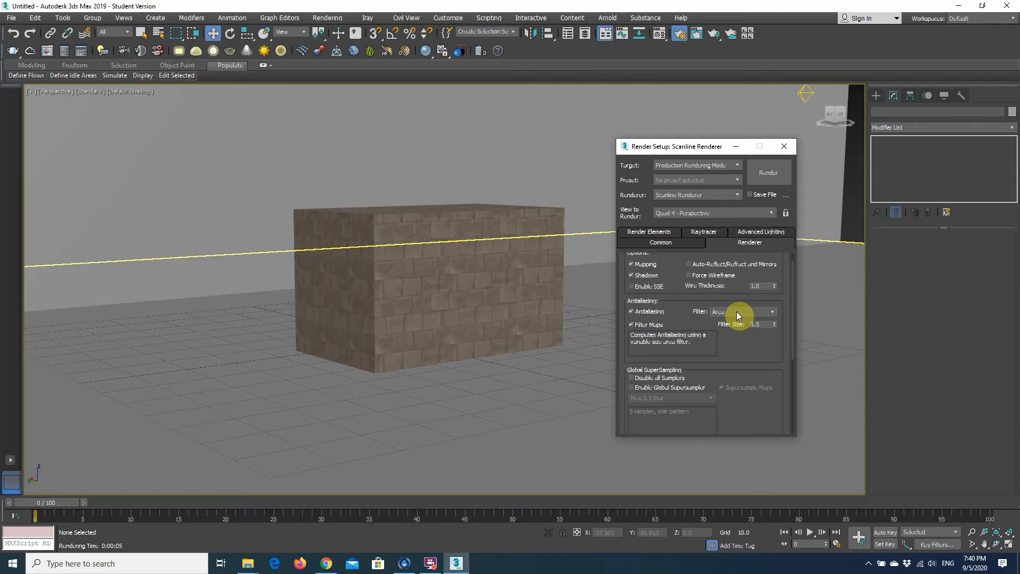
# Expand the antialiasing filter list from Area through Blackman, Catmull-Rom and VRay filters
pyautogui.click(744, 312)
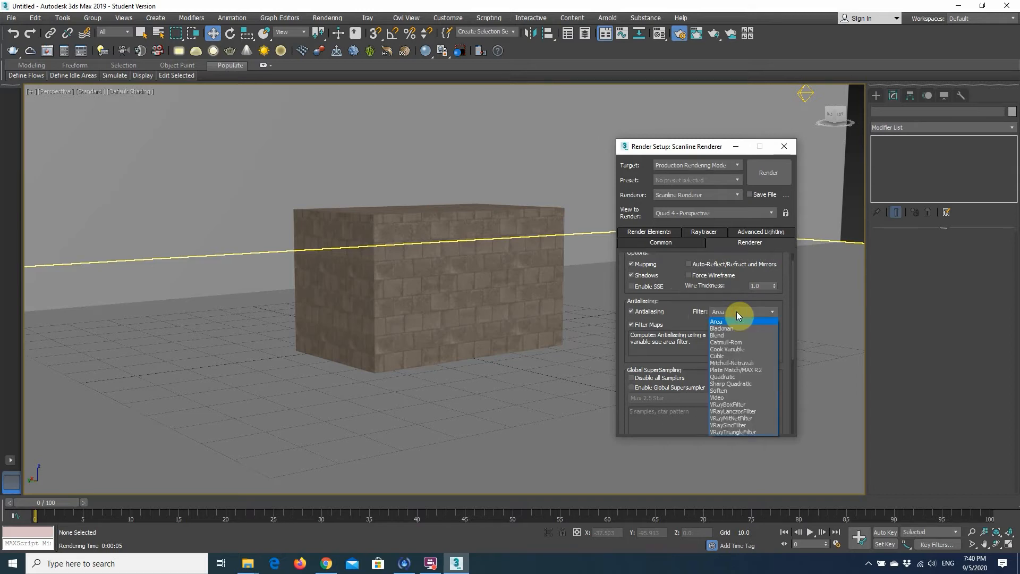
pyautogui.moveTo(741, 329)
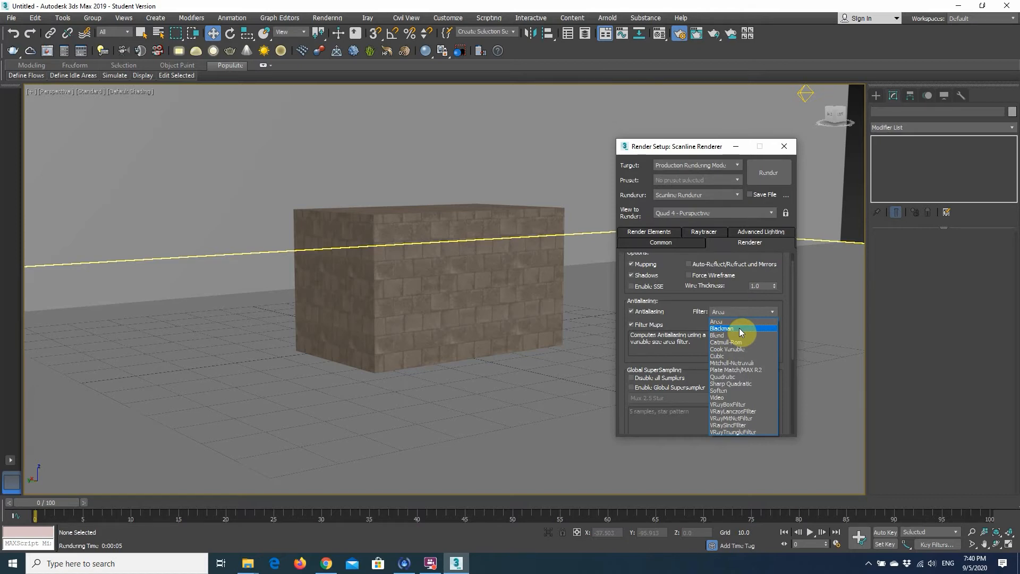
pyautogui.moveTo(745, 383)
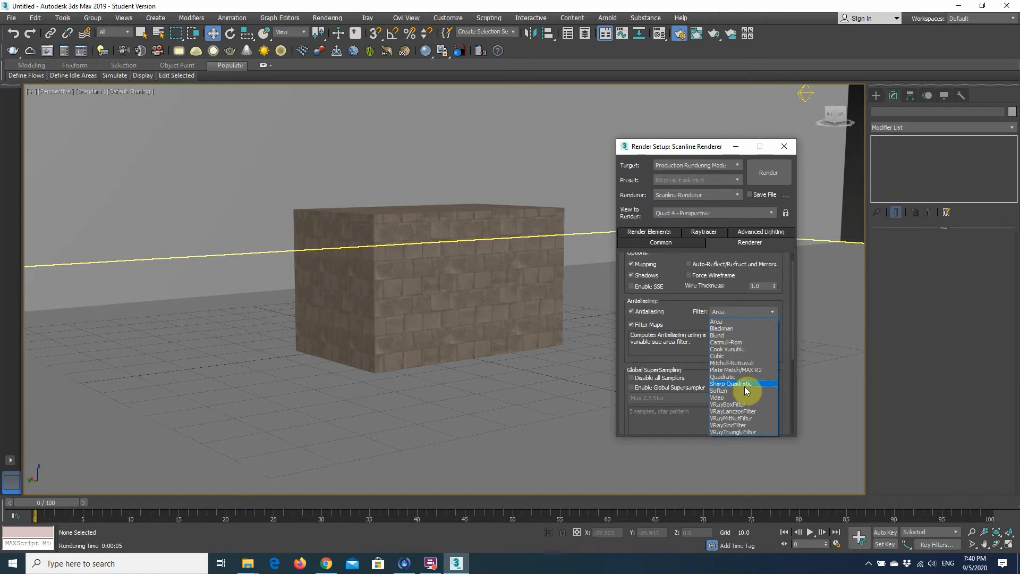
pyautogui.moveTo(723, 390)
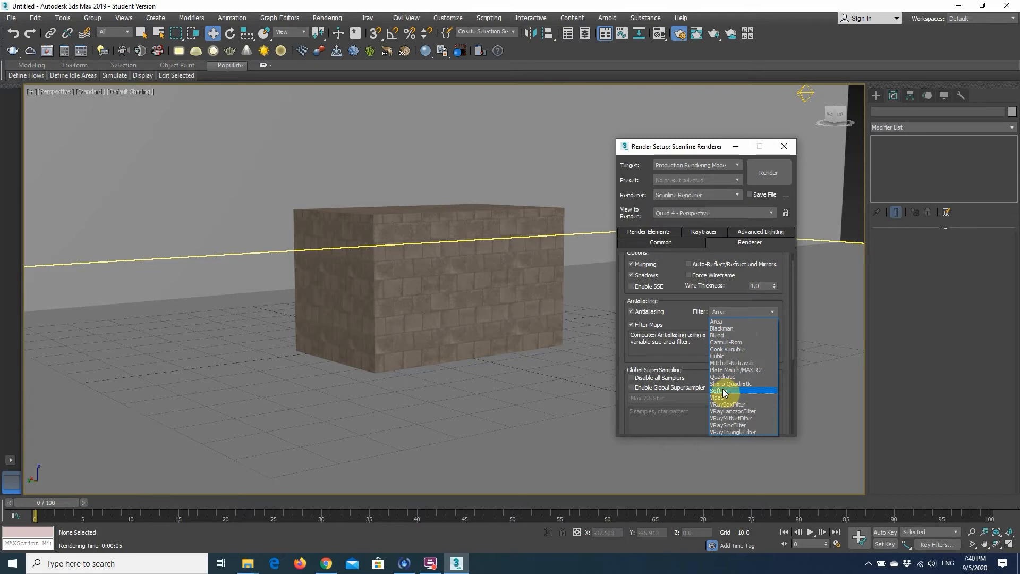
pyautogui.moveTo(795, 394)
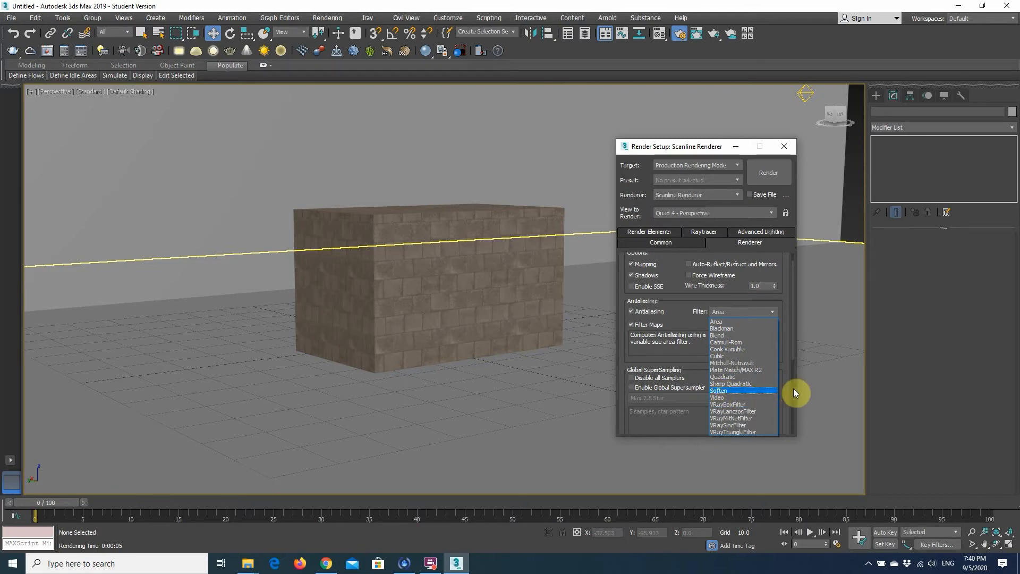
pyautogui.moveTo(766, 391)
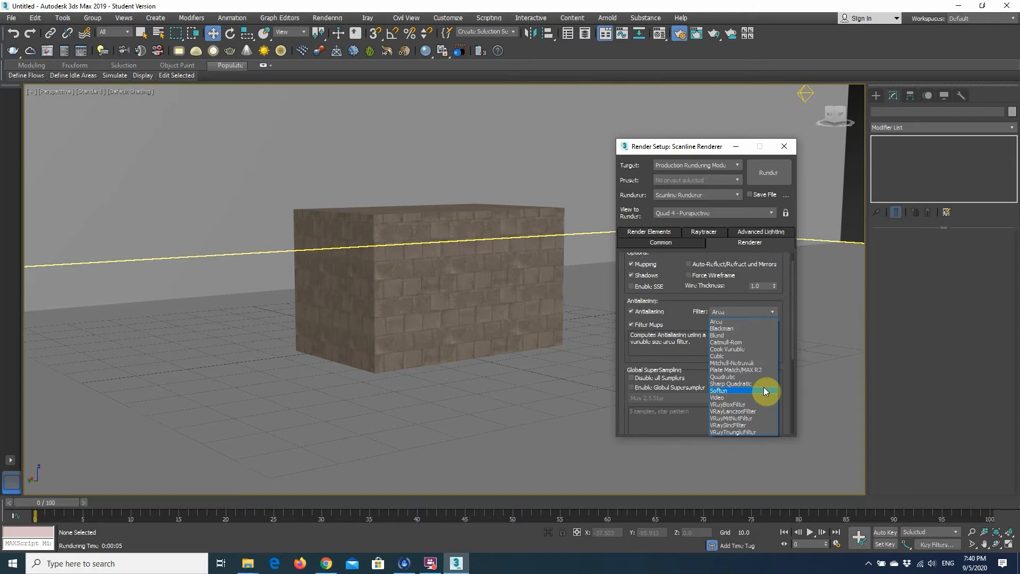
pyautogui.moveTo(757, 377)
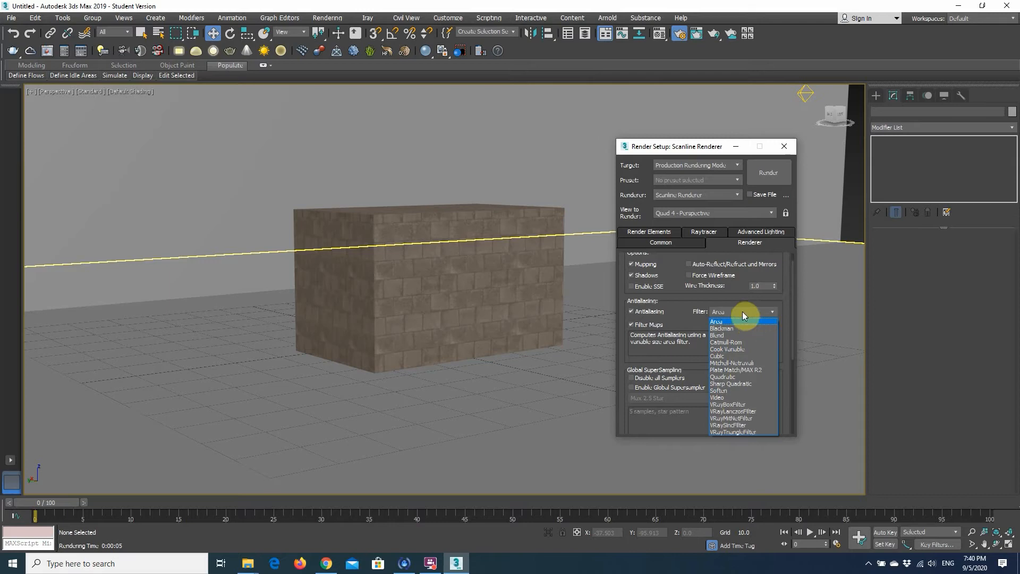
pyautogui.moveTo(772, 314)
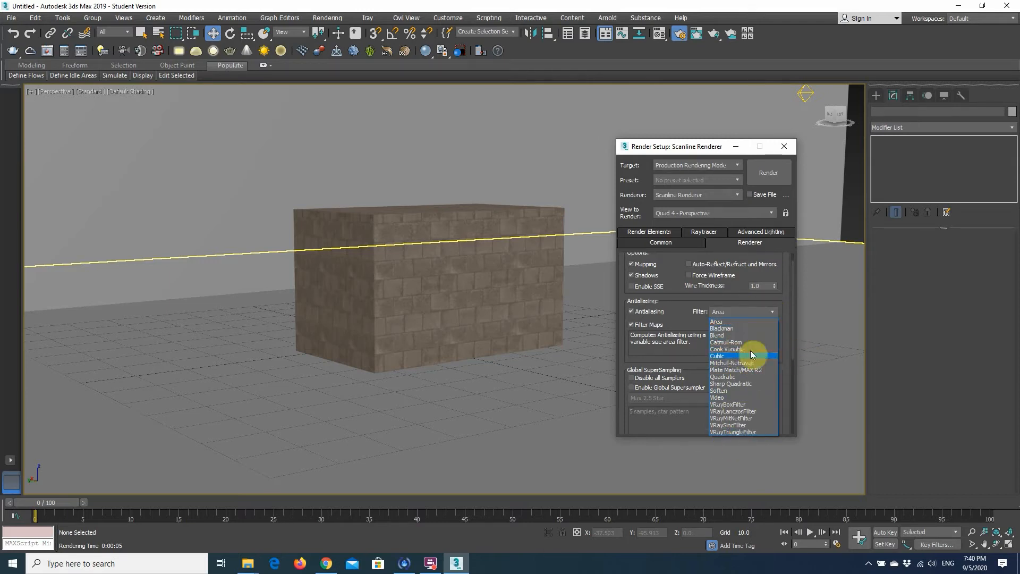
pyautogui.moveTo(736, 384)
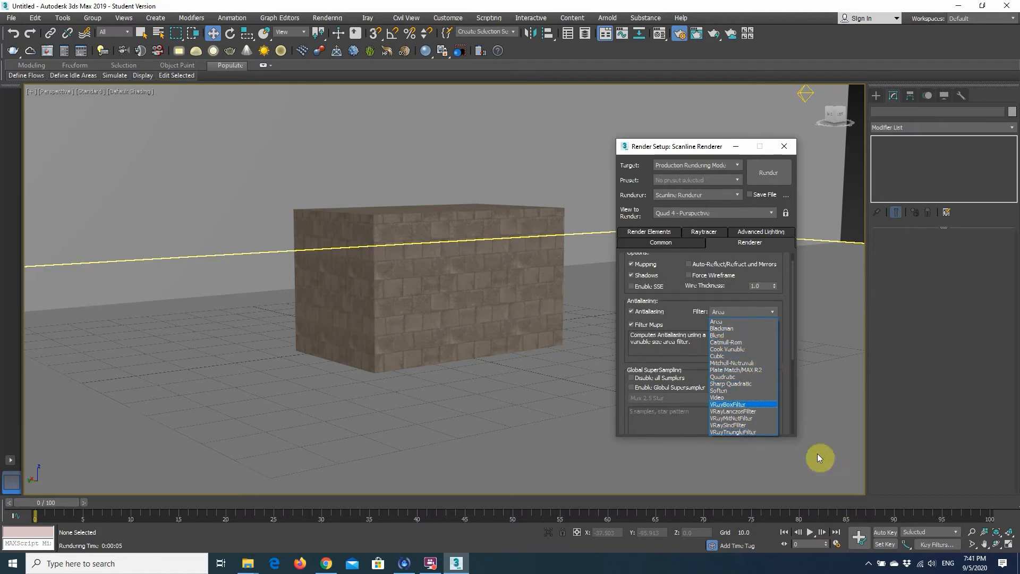
pyautogui.moveTo(662, 324)
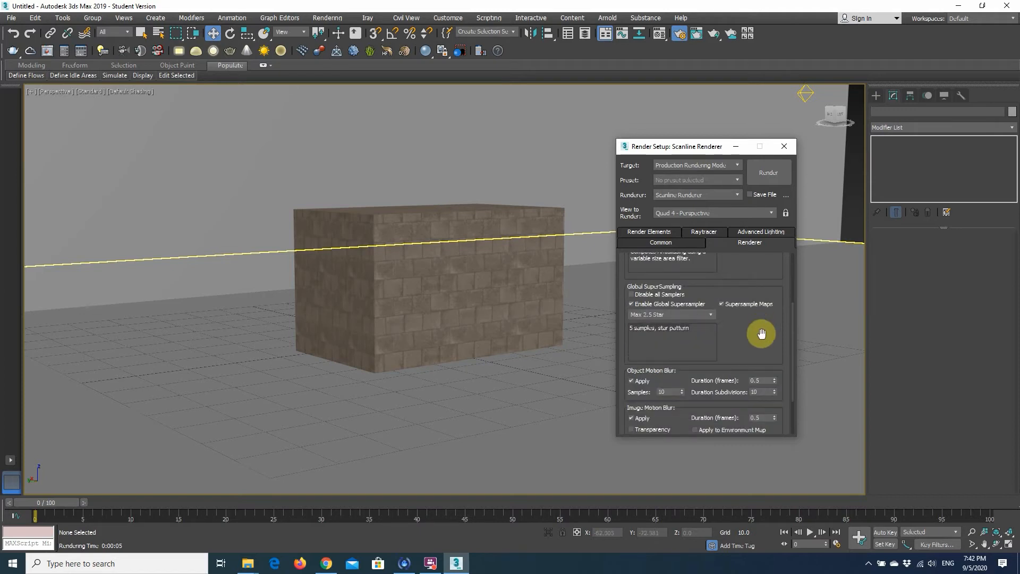
pyautogui.moveTo(699, 285)
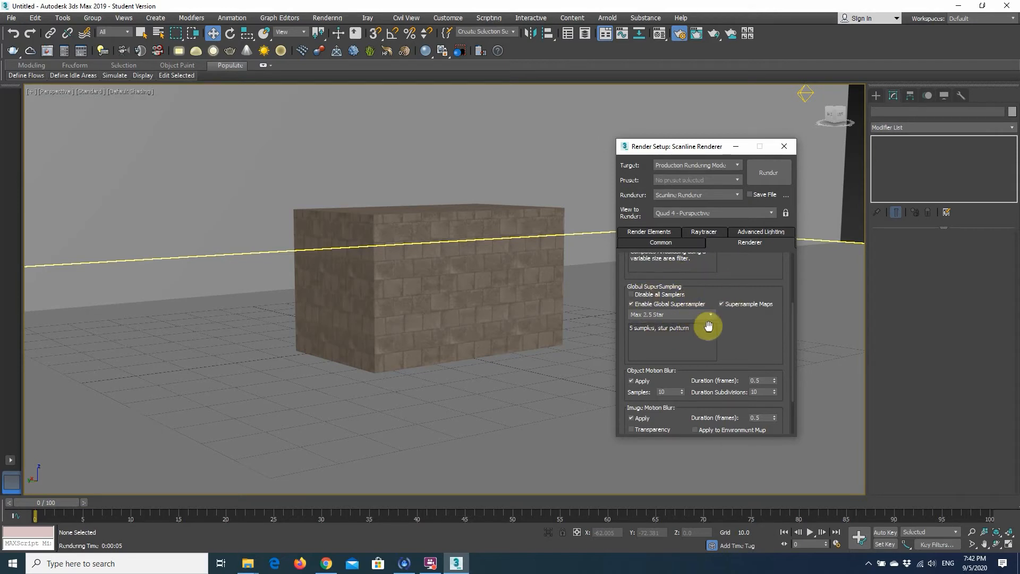
# Switch Render Setup to the Render Elements page with its empty elements list
pyautogui.click(648, 243)
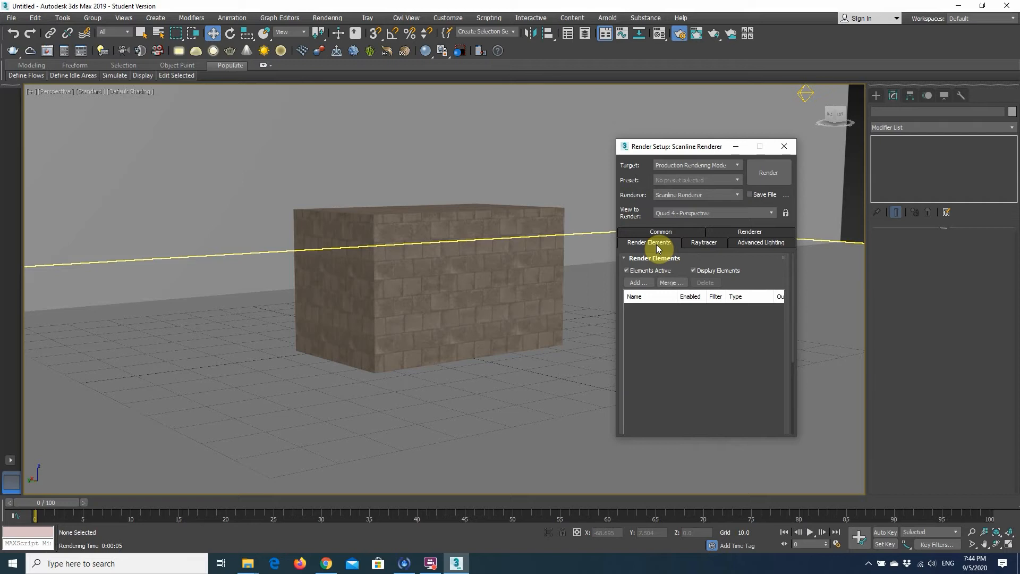
# On the Common parameters, try Active Time Segment and a frame Range of 0 to 100 for time output
pyautogui.click(660, 232)
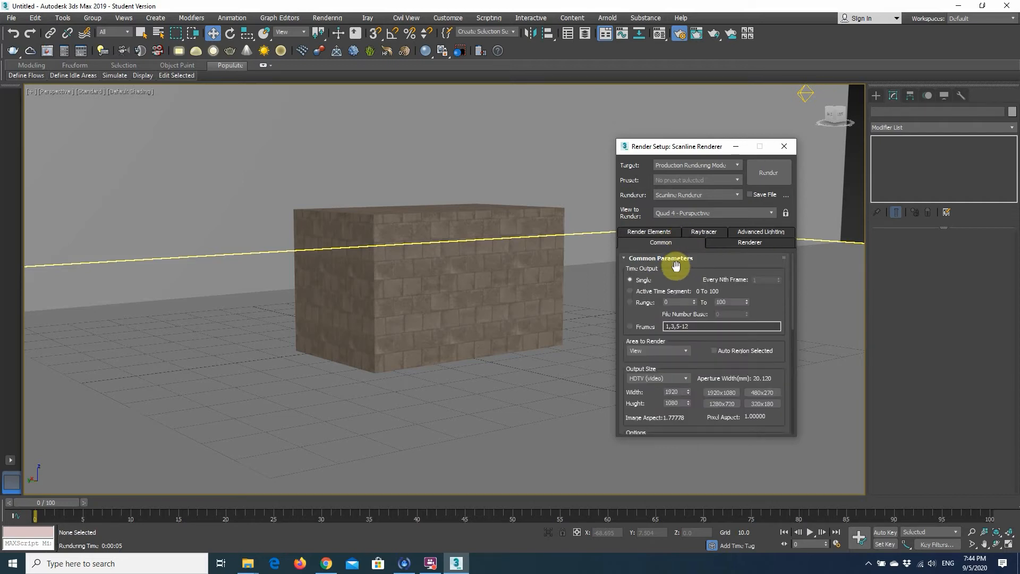
pyautogui.moveTo(666, 268)
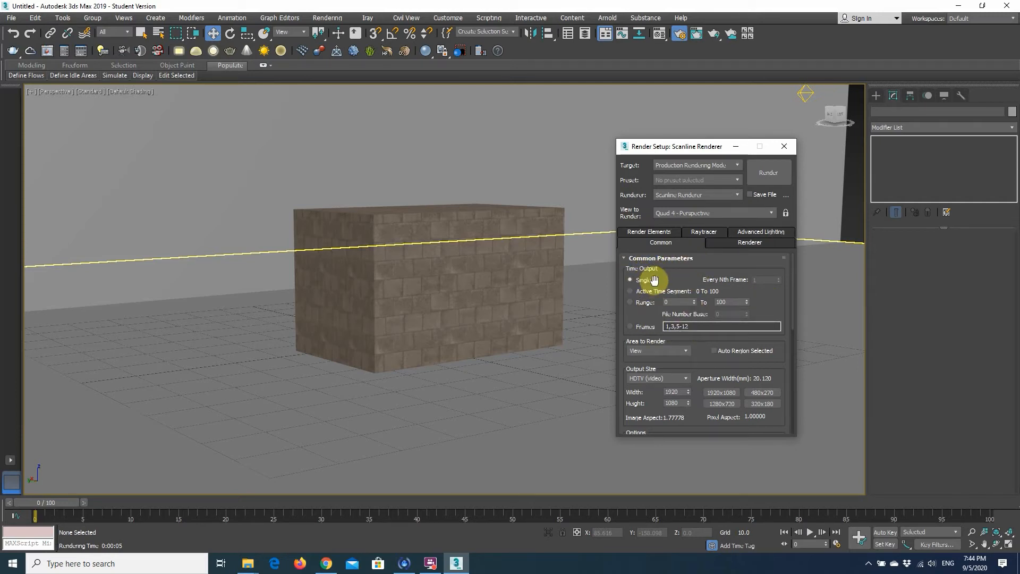
pyautogui.moveTo(689, 281)
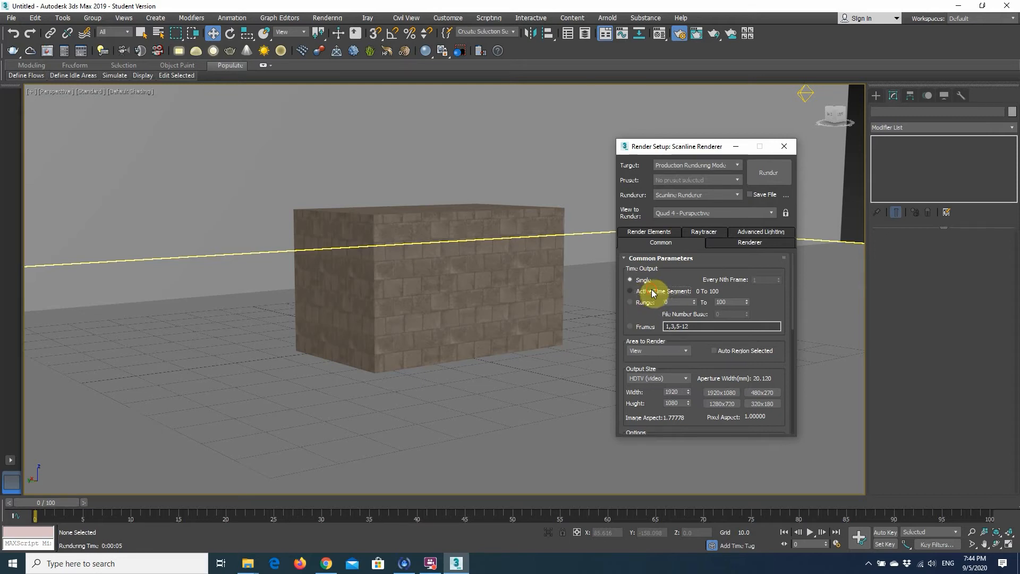
pyautogui.click(631, 291)
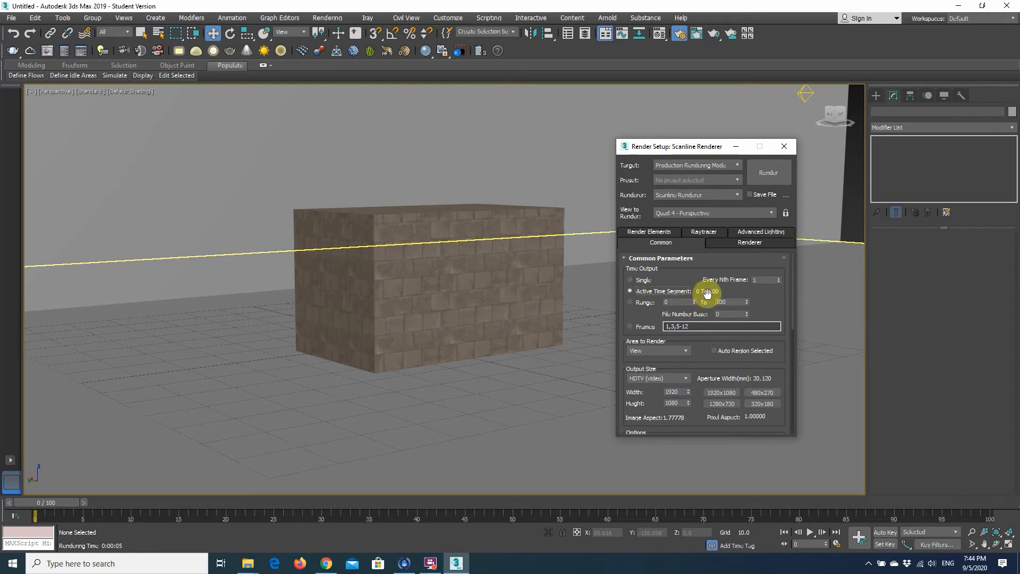
pyautogui.click(629, 302)
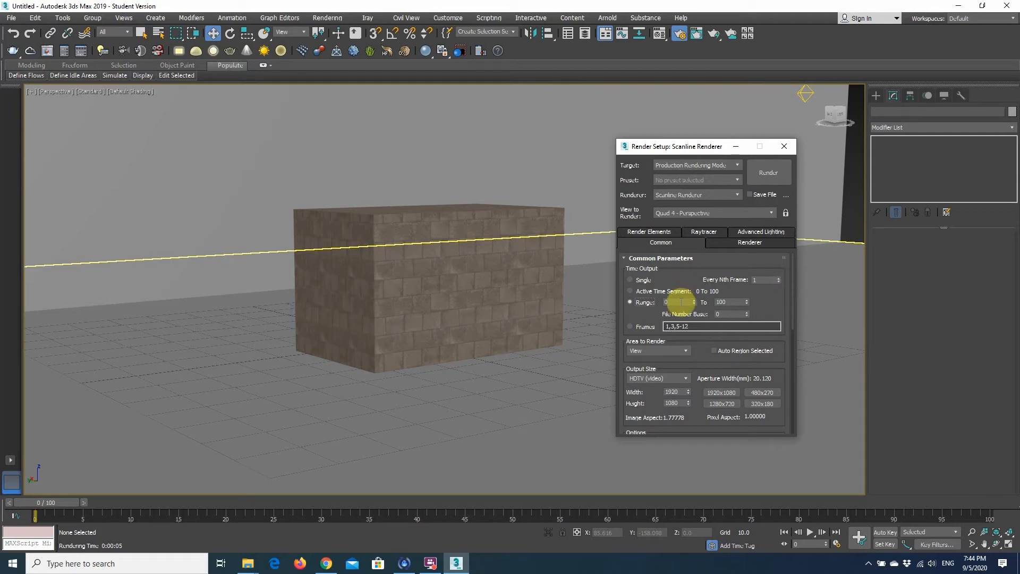
pyautogui.click(629, 292)
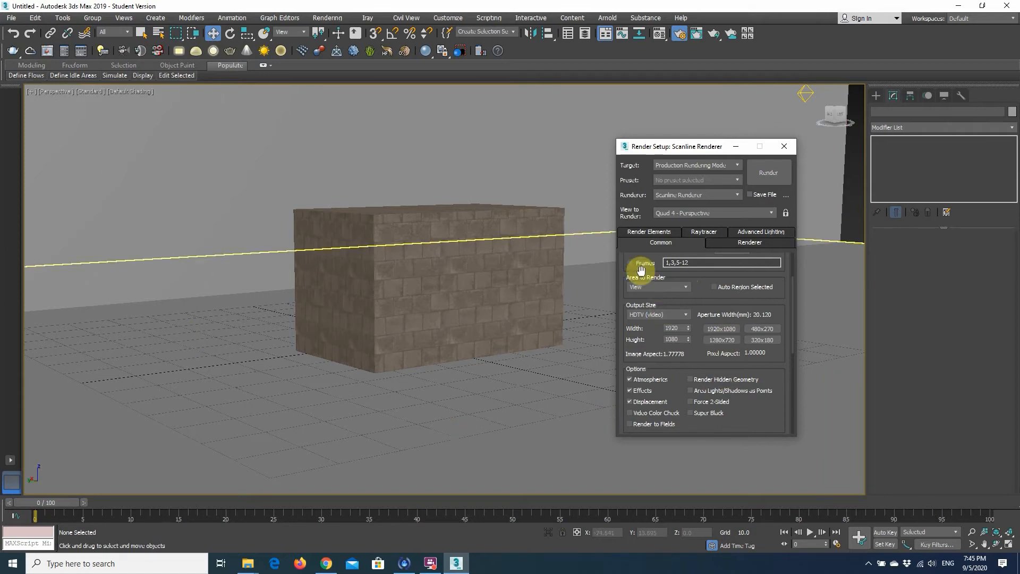
# Preview Crop as the area to render, return to View, then move to the Advanced Lighting page
pyautogui.click(684, 287)
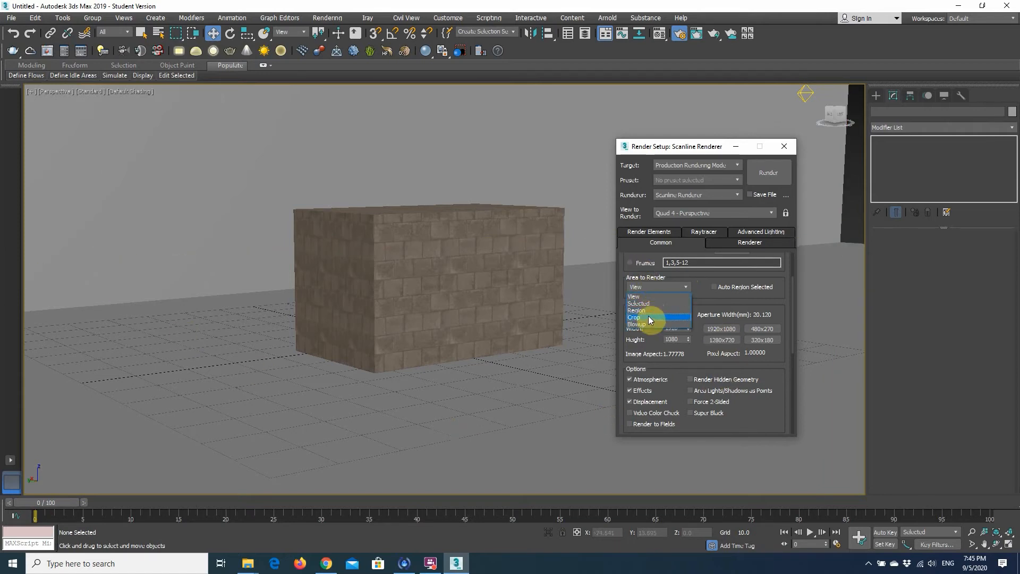
pyautogui.click(644, 317)
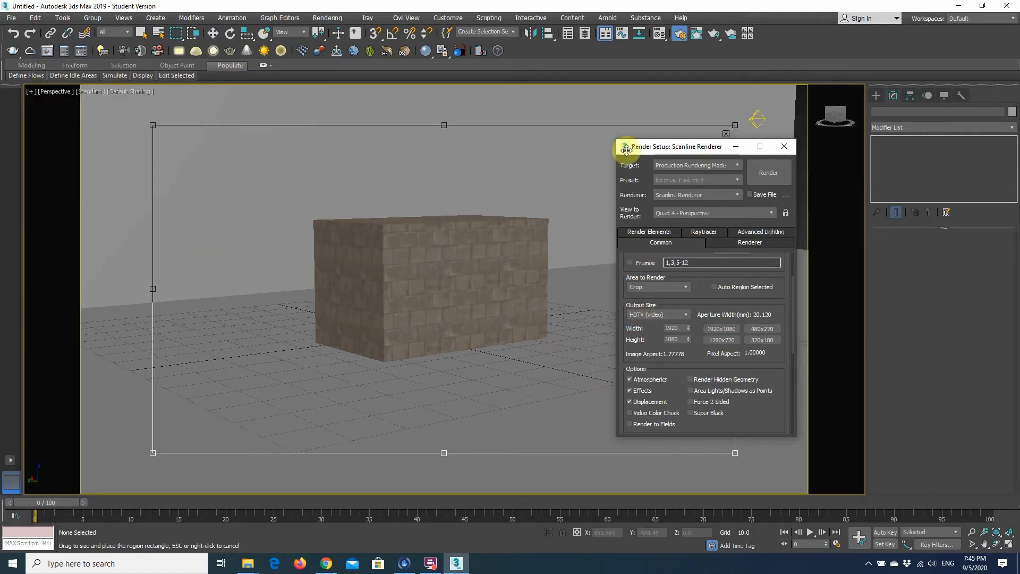
pyautogui.moveTo(653, 291)
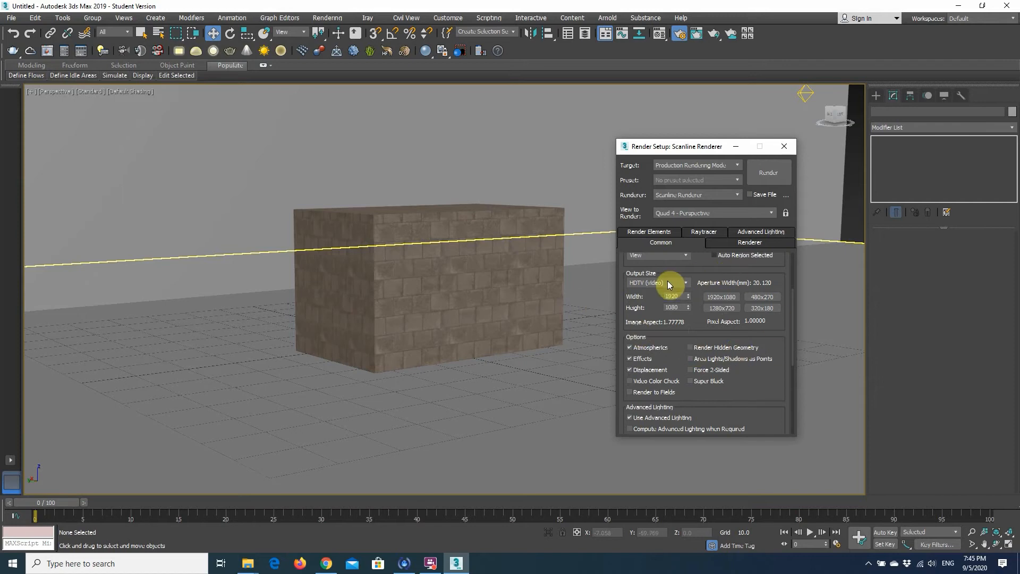
pyautogui.click(657, 283)
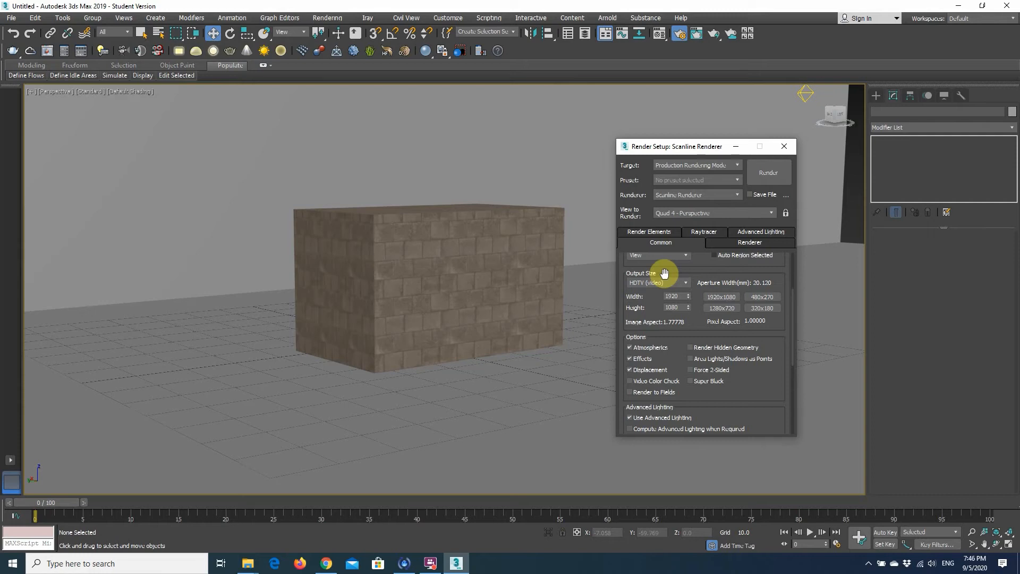
pyautogui.moveTo(688, 343)
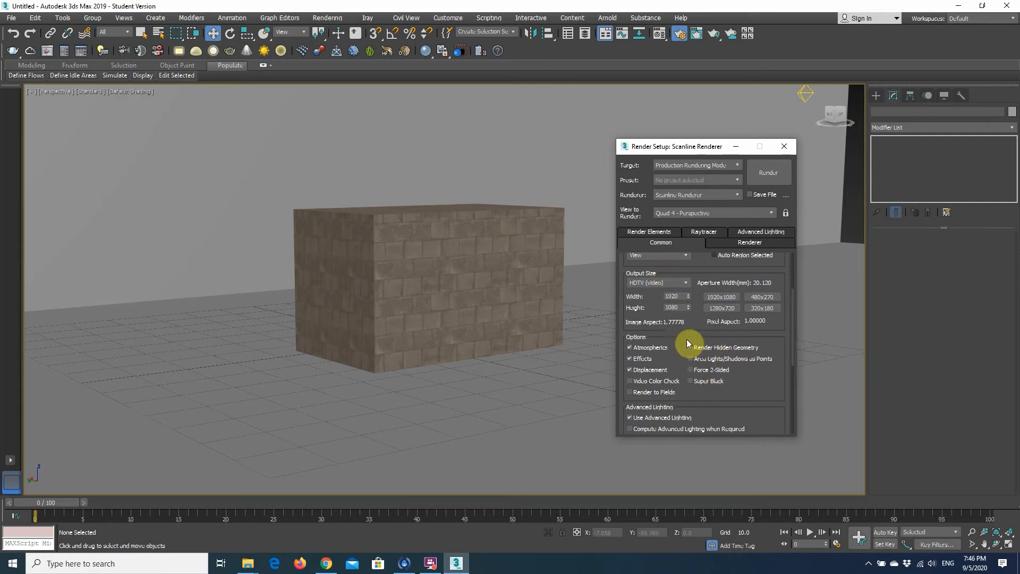
pyautogui.click(759, 243)
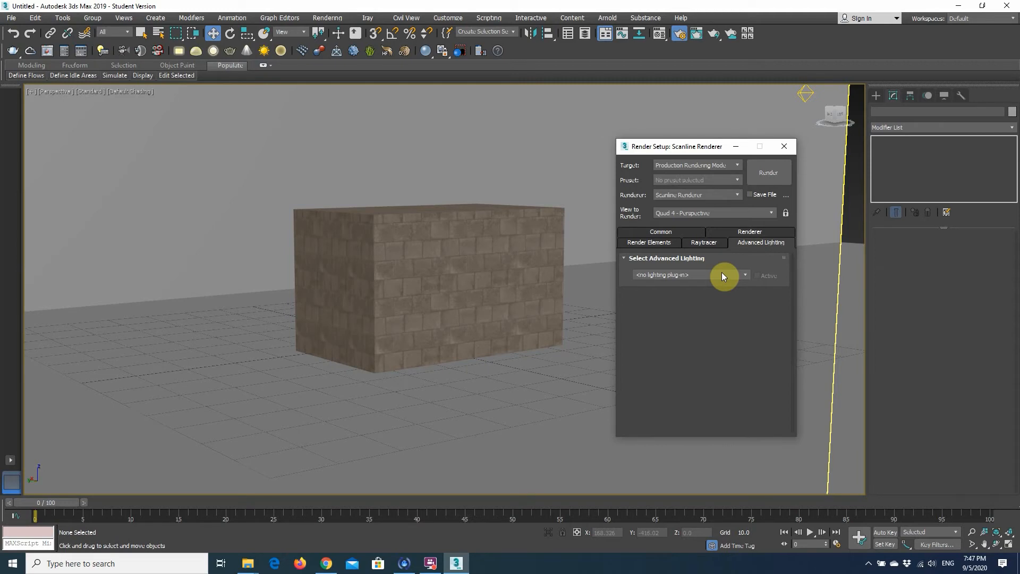
# Choose Light Tracer as the advanced lighting plug-in, showing its parameters
pyautogui.click(743, 274)
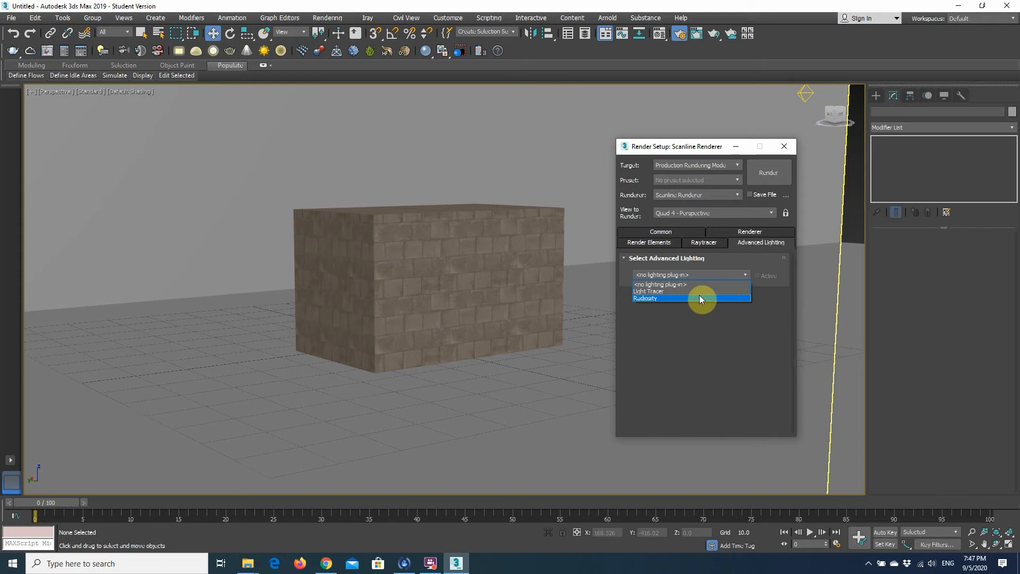
pyautogui.click(649, 291)
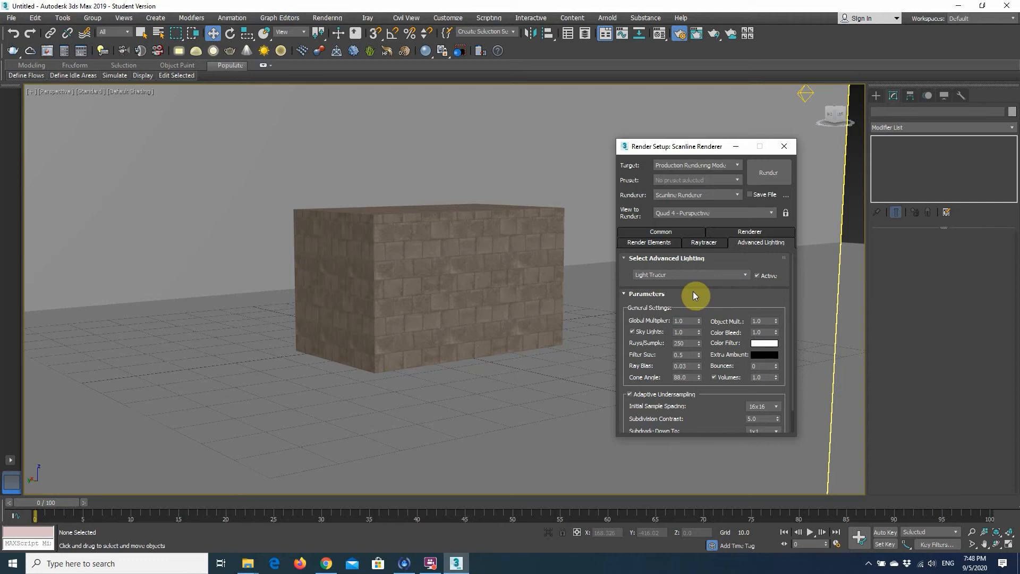
pyautogui.moveTo(696, 297)
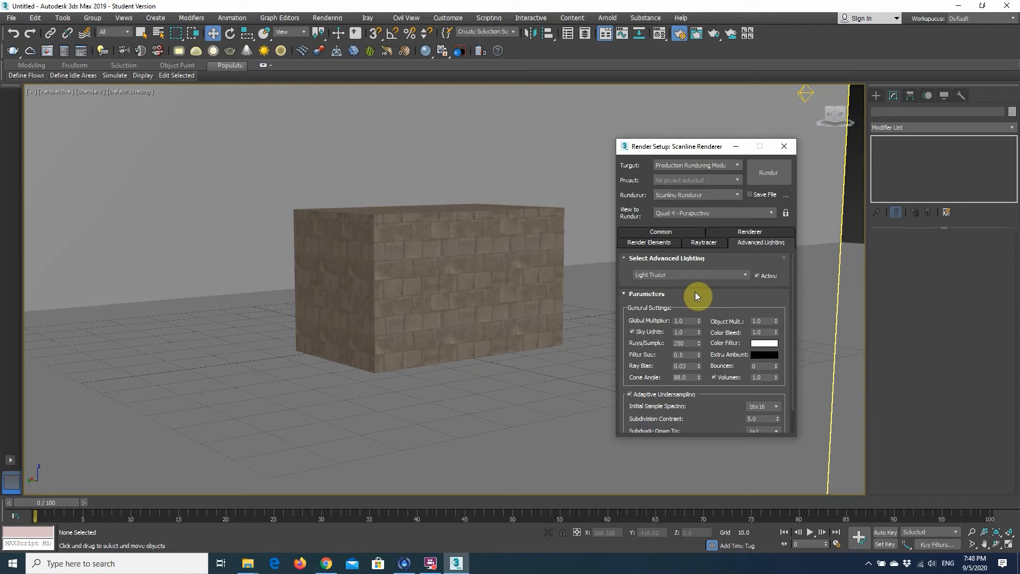
pyautogui.moveTo(700, 279)
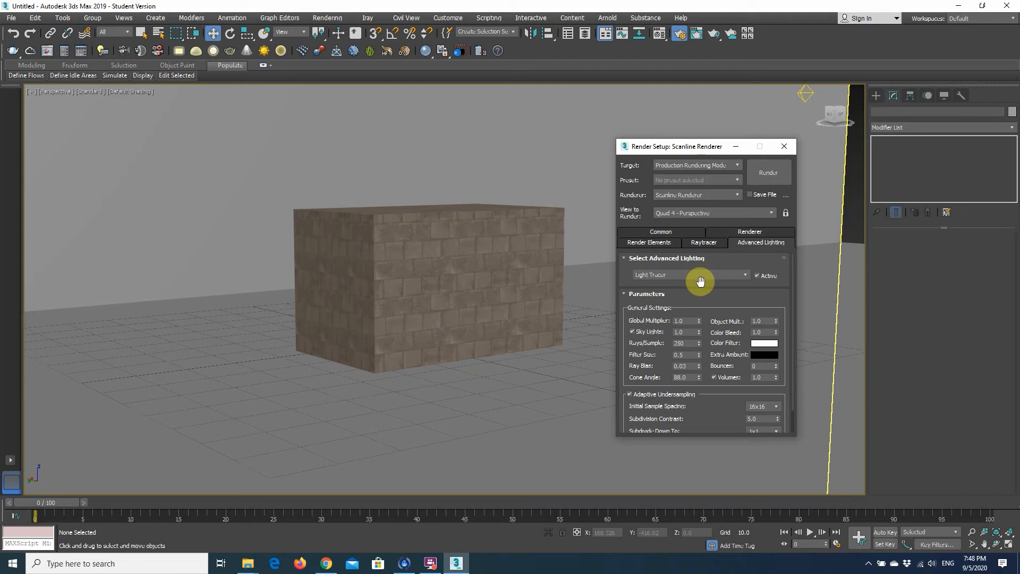
pyautogui.moveTo(702, 294)
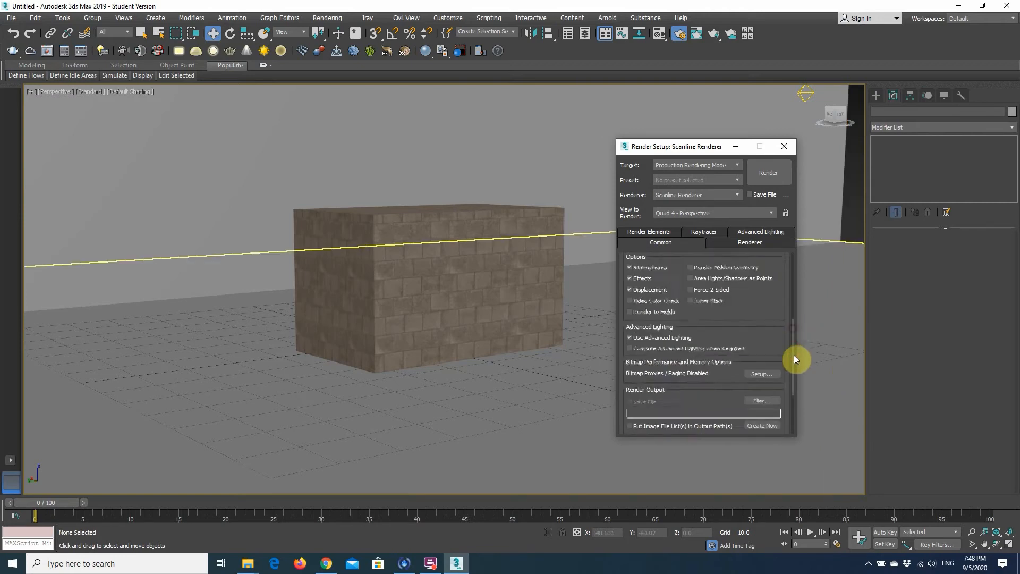
# Reach Render Output Files and expand the Save as type image format list
pyautogui.scroll(-3)
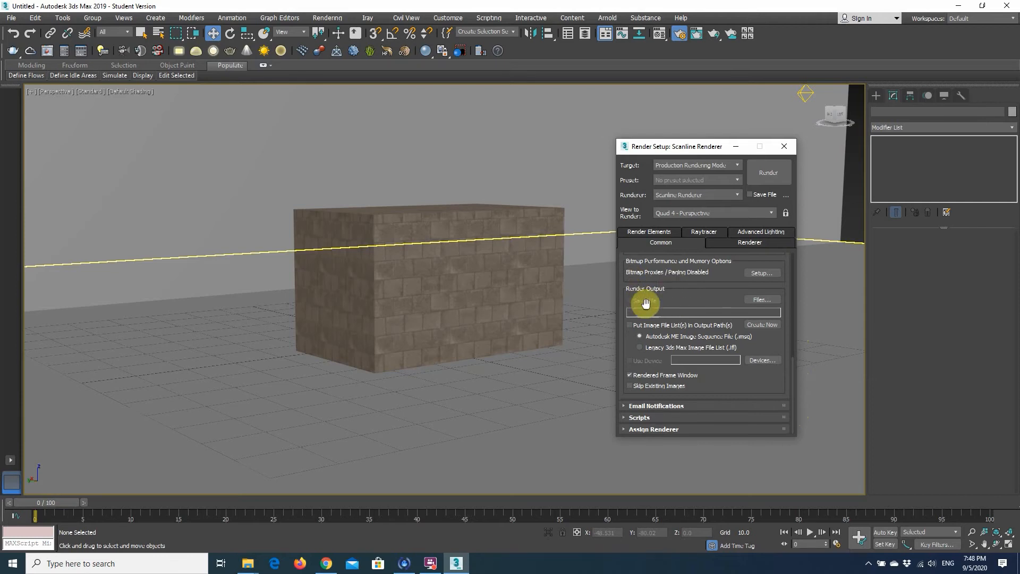
pyautogui.click(760, 299)
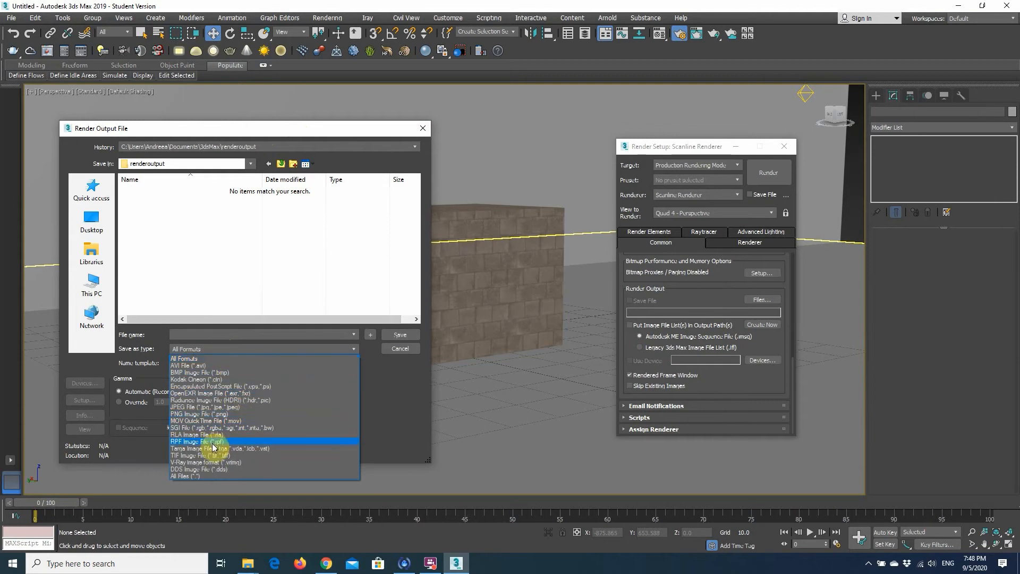
pyautogui.click(196, 441)
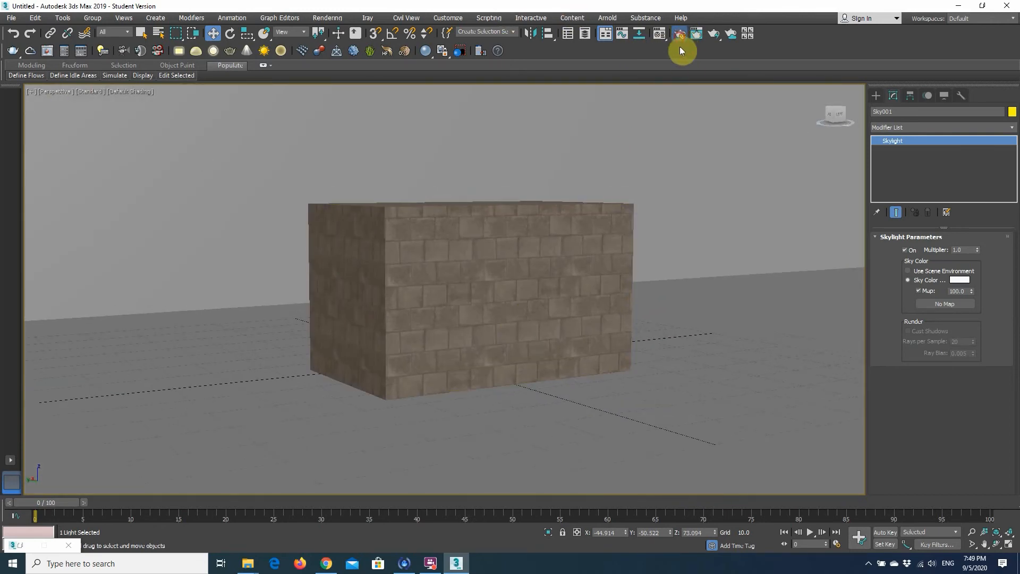
# Start rendering the 0–50 frame range, confirming Yes on the no-files-saved warning
pyautogui.click(680, 33)
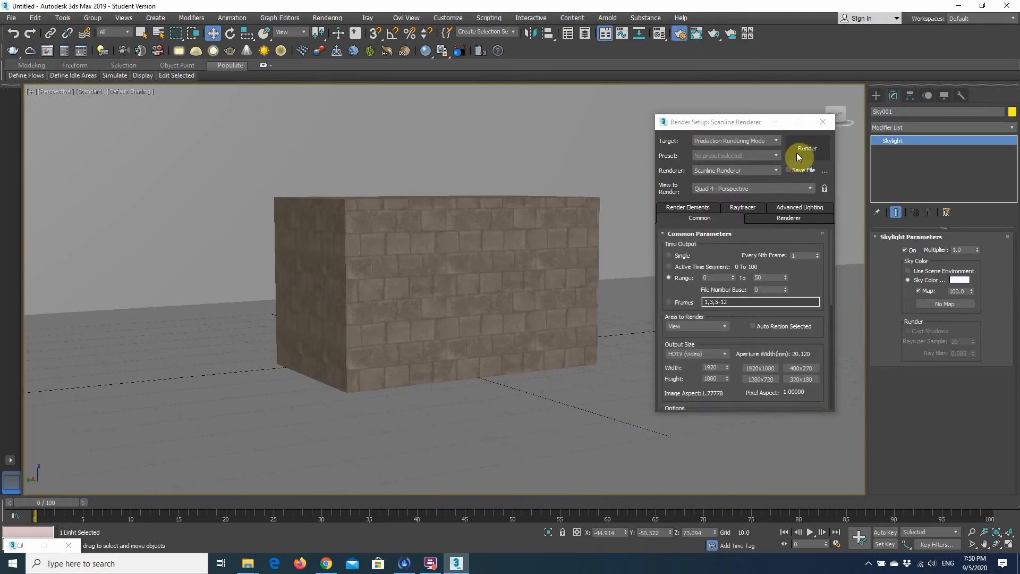
pyautogui.click(807, 149)
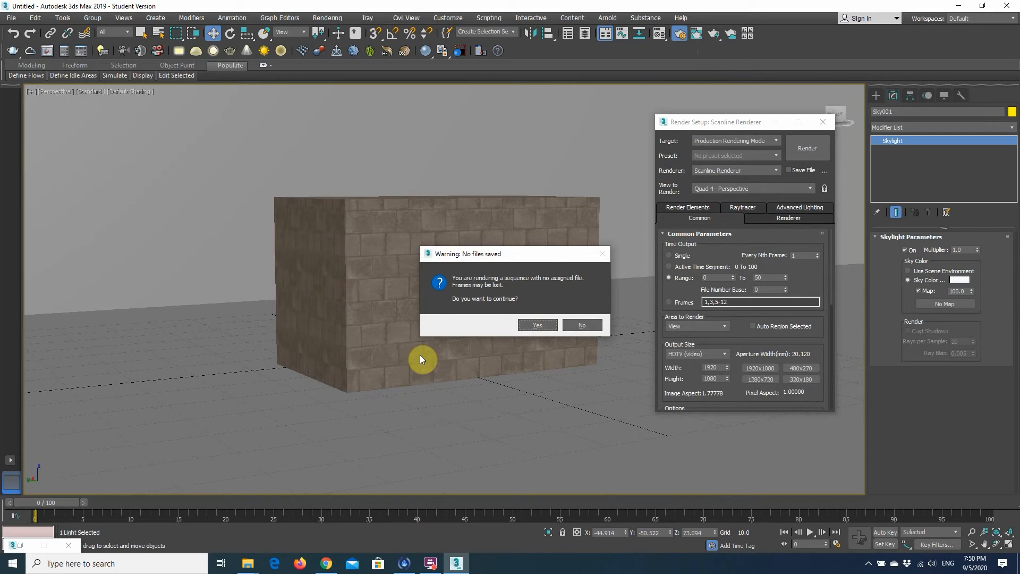
pyautogui.moveTo(543, 260)
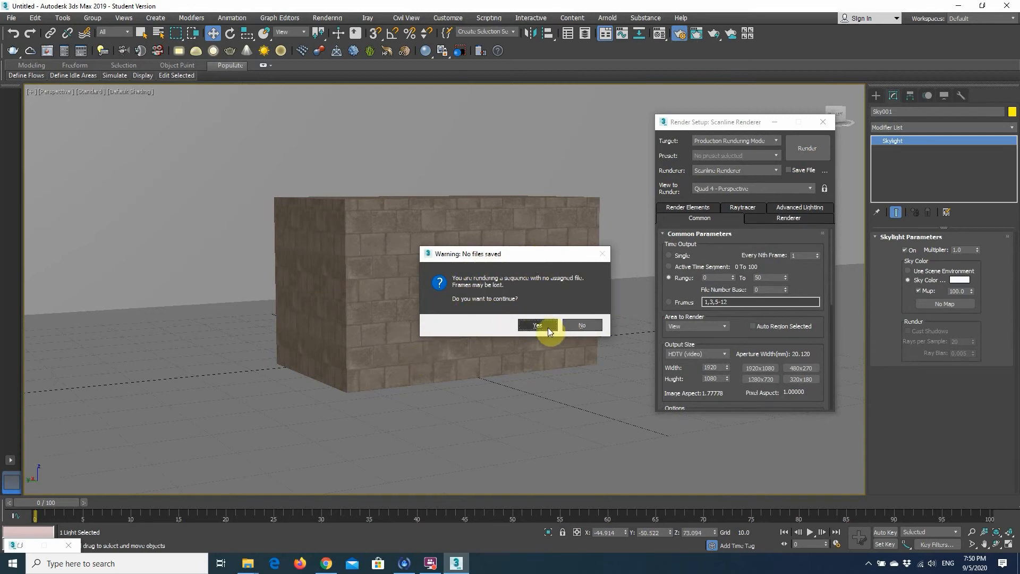
pyautogui.click(535, 325)
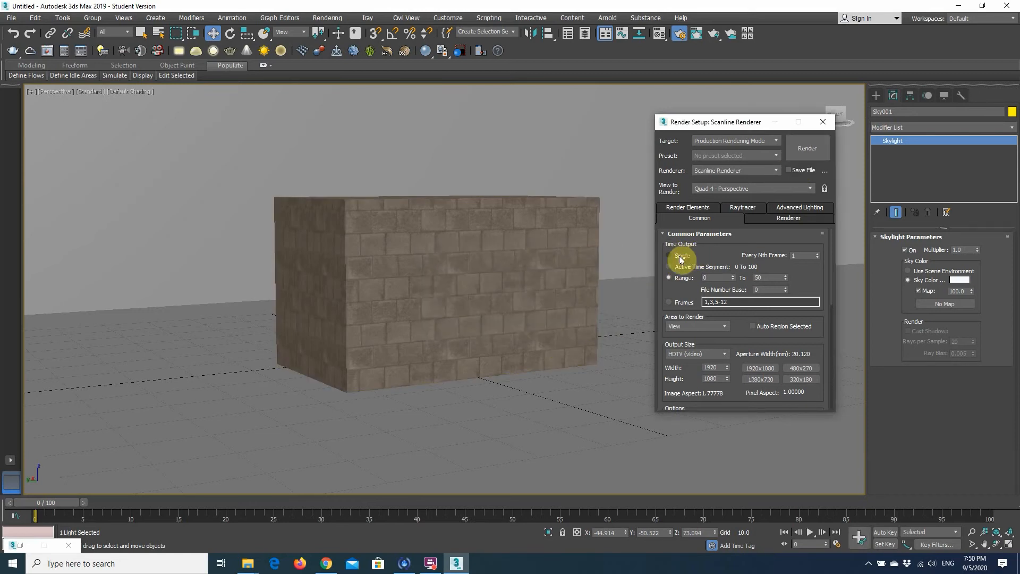
# Render a single frame, change the antialiasing filter and set global supersampling to Adaptive Halton
pyautogui.click(807, 148)
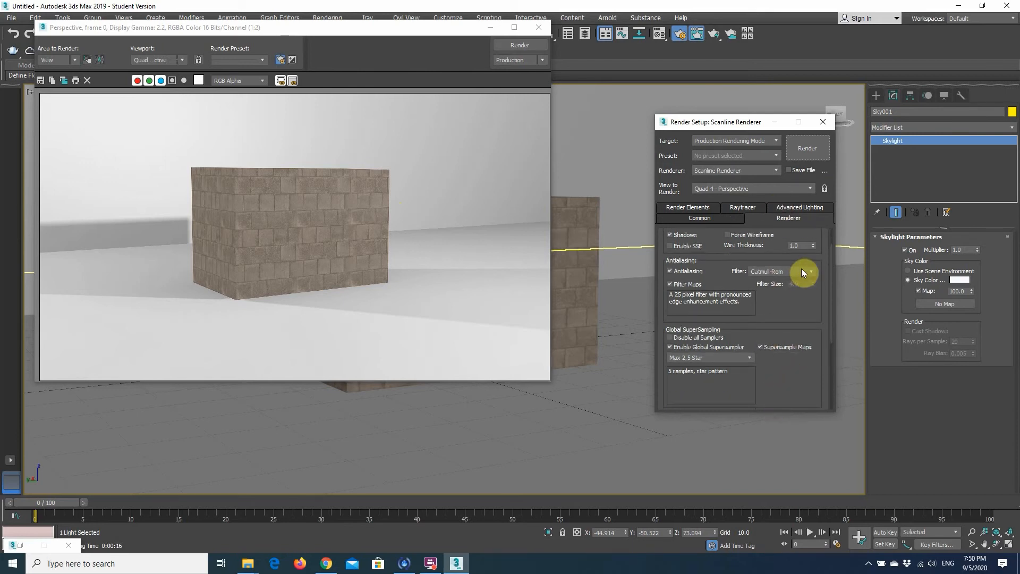
pyautogui.click(810, 271)
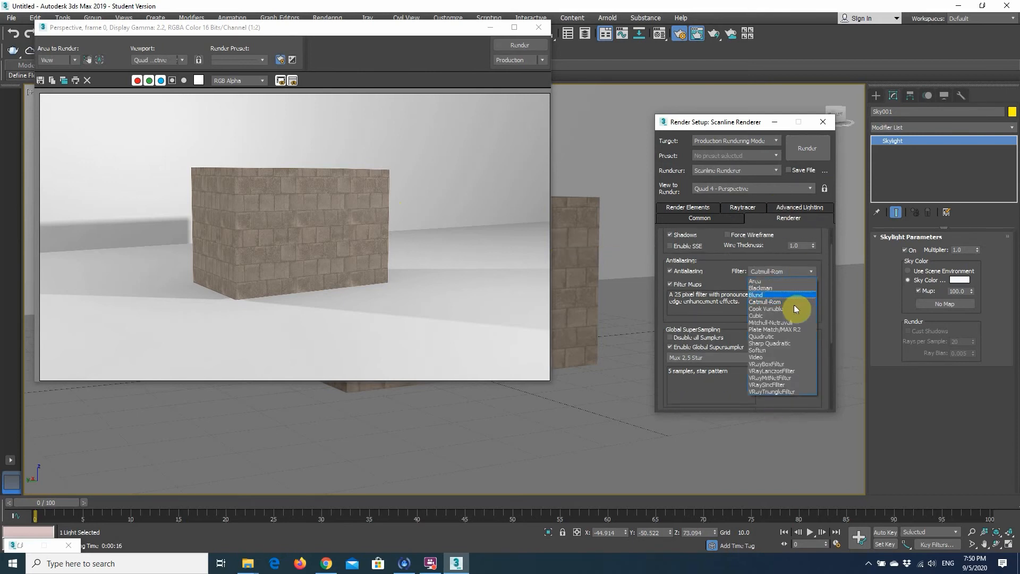
pyautogui.click(757, 349)
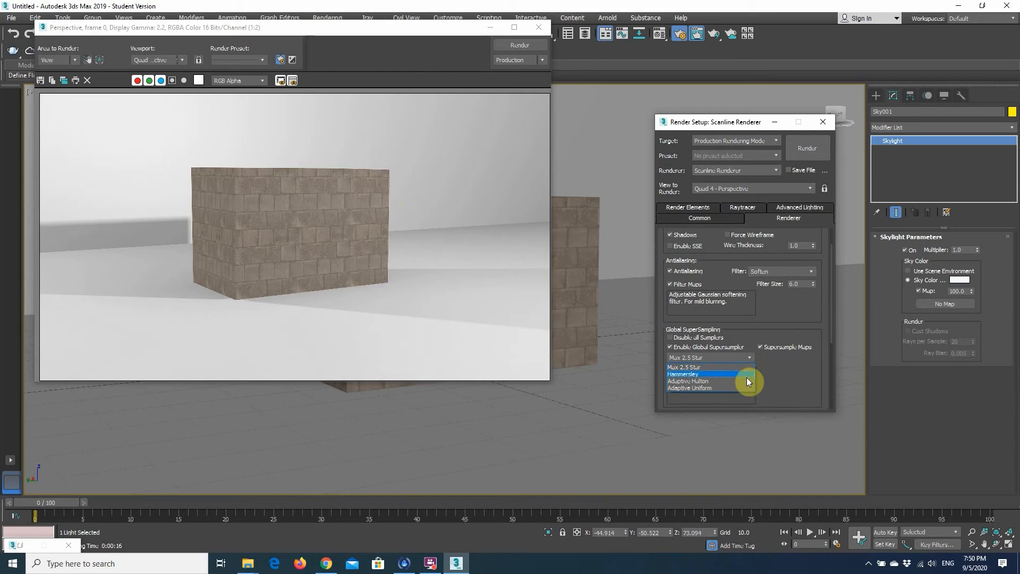
pyautogui.click(688, 381)
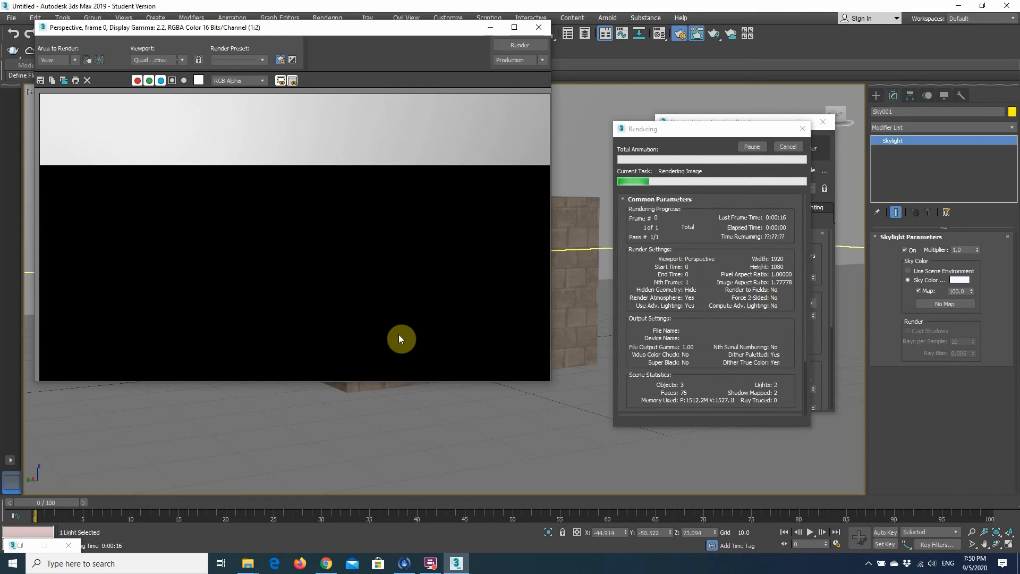
pyautogui.moveTo(684, 199)
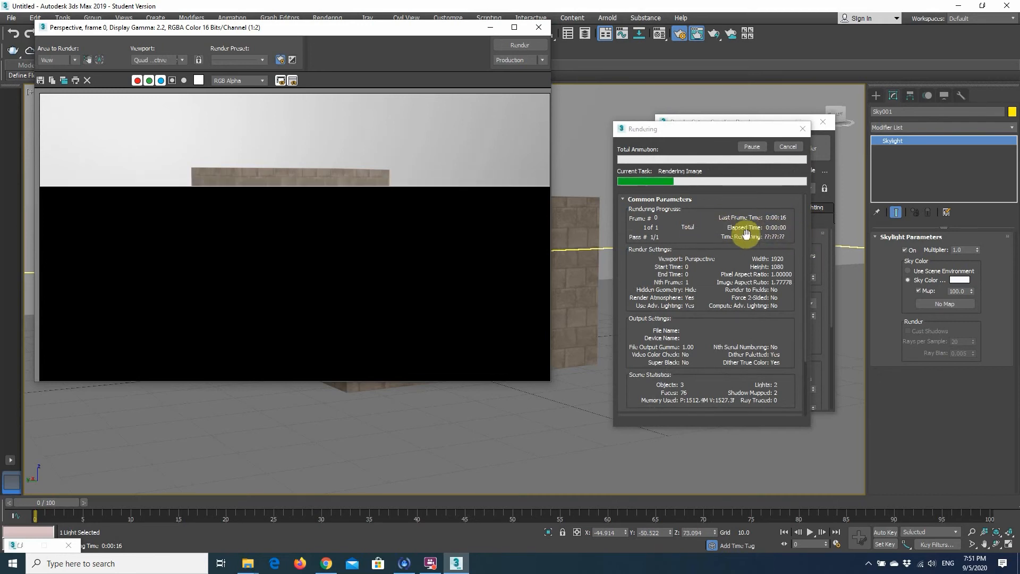
pyautogui.moveTo(786, 242)
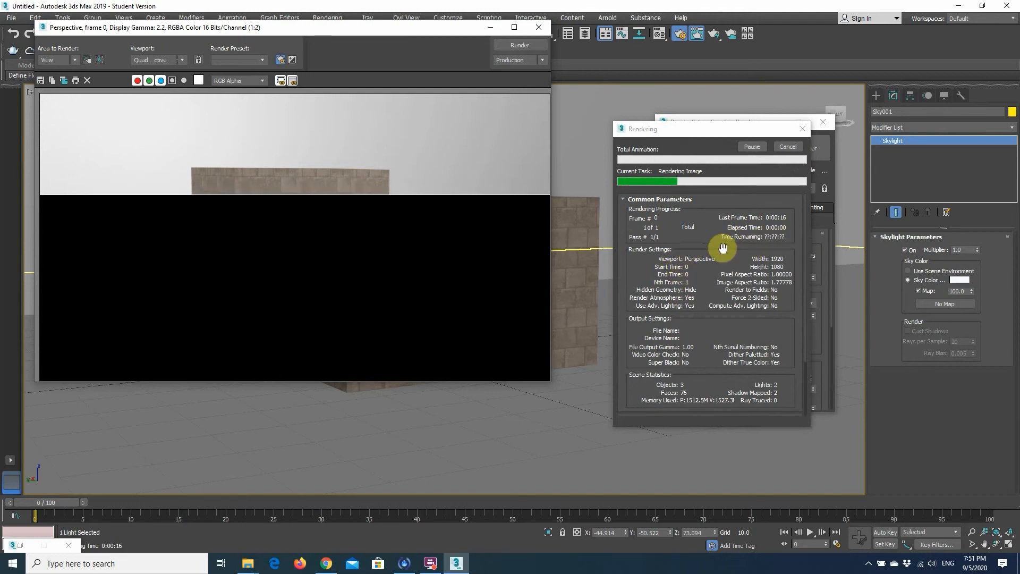
pyautogui.moveTo(727, 222)
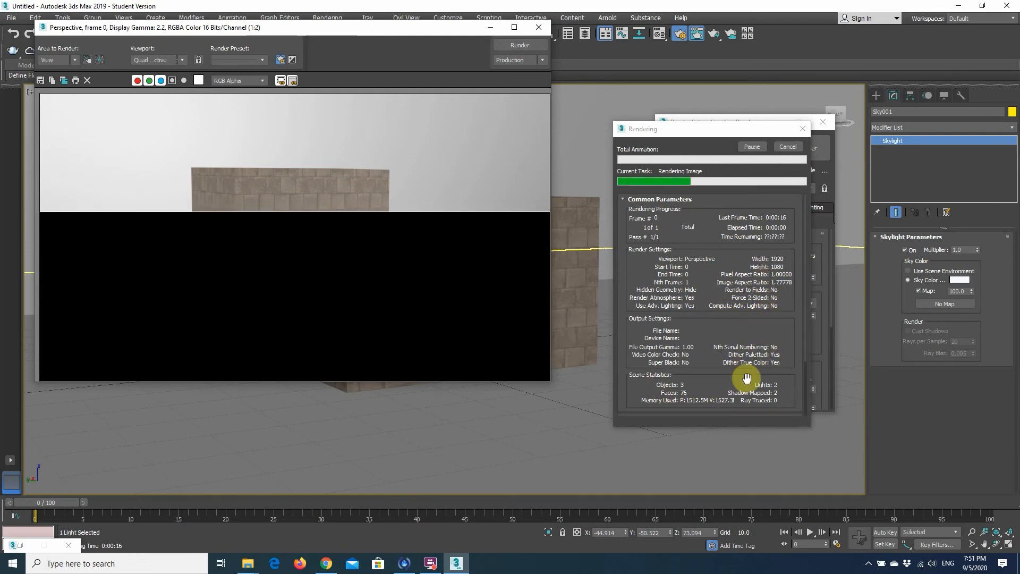
pyautogui.moveTo(416, 244)
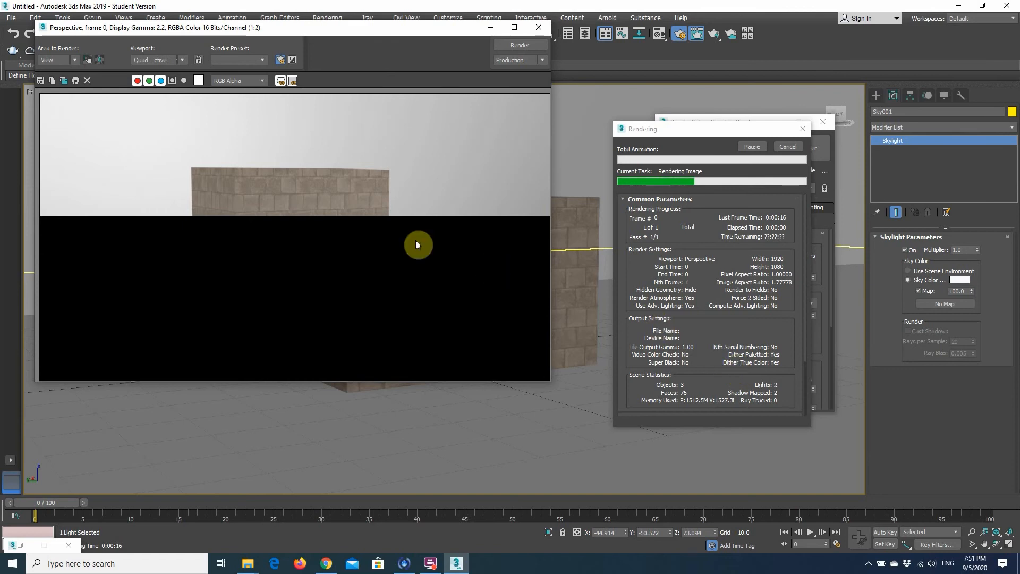
pyautogui.moveTo(325, 193)
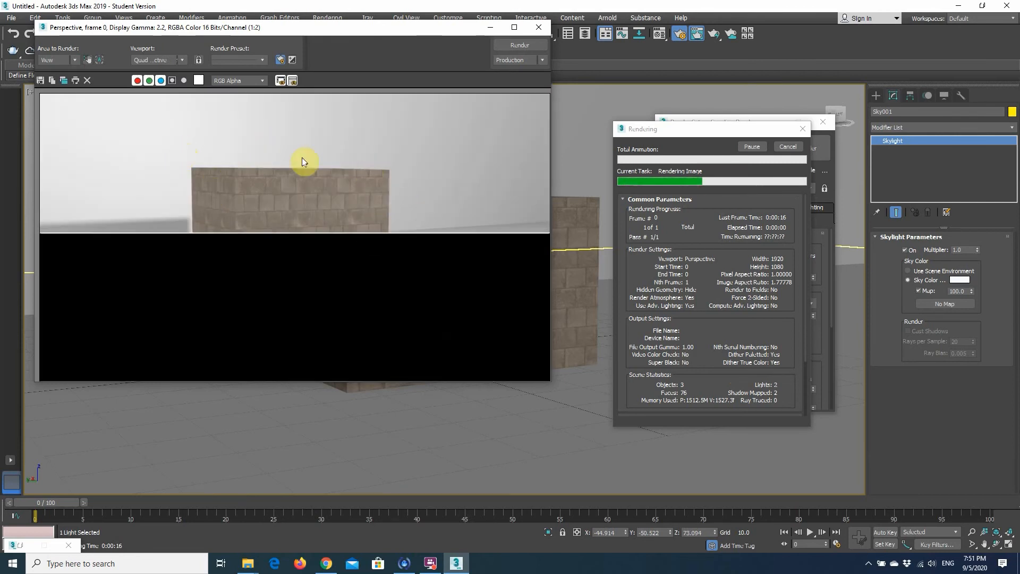
pyautogui.moveTo(405, 222)
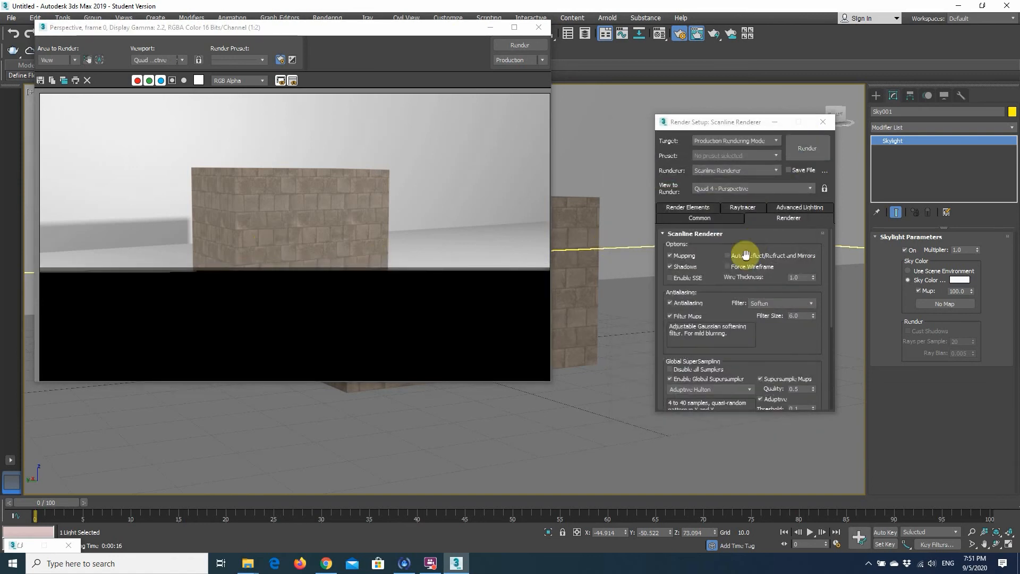
pyautogui.moveTo(784, 350)
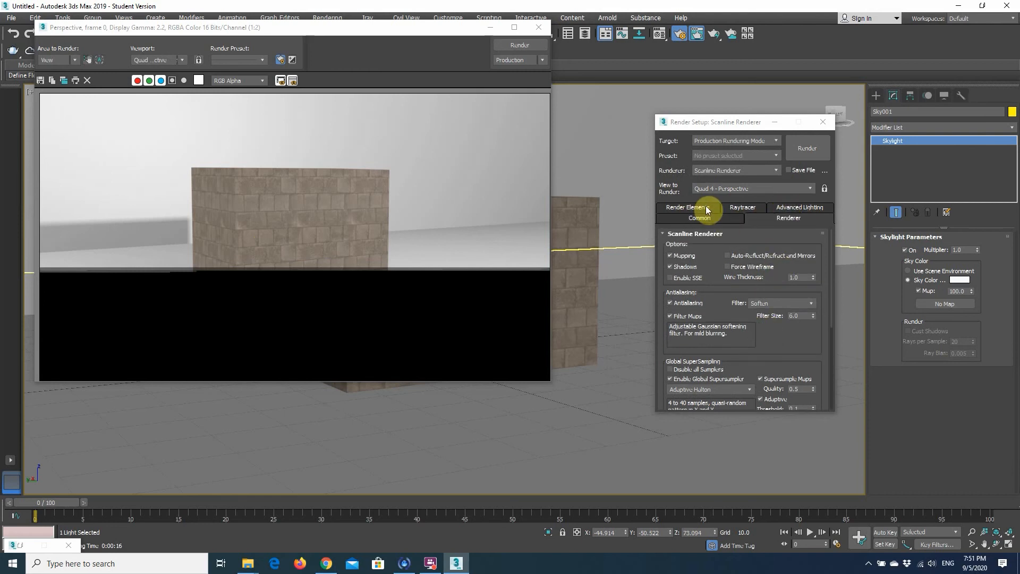
# Switch the scanline antialiasing filter from Soften to Blend in the Renderer settings
pyautogui.click(685, 207)
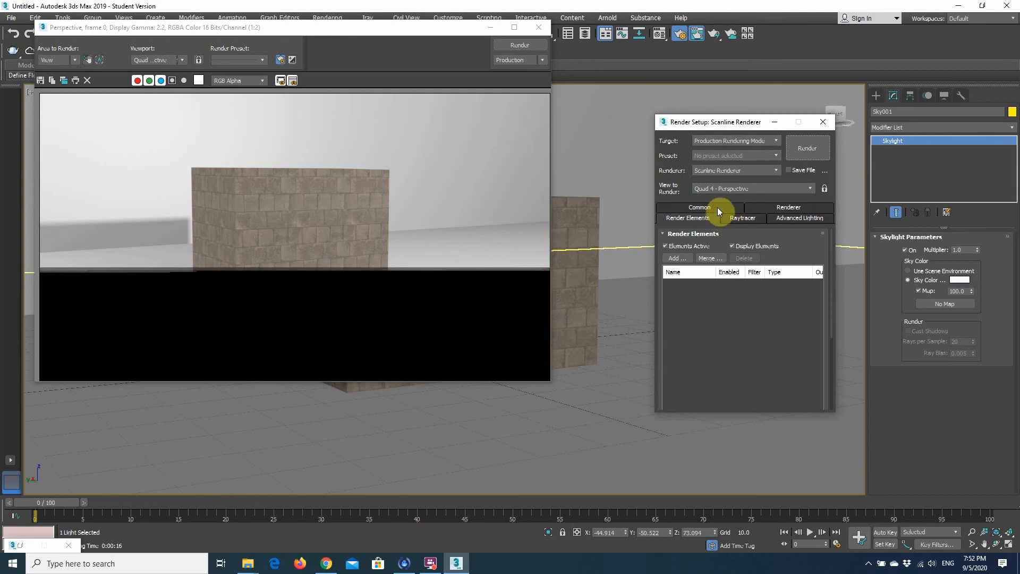
pyautogui.click(787, 218)
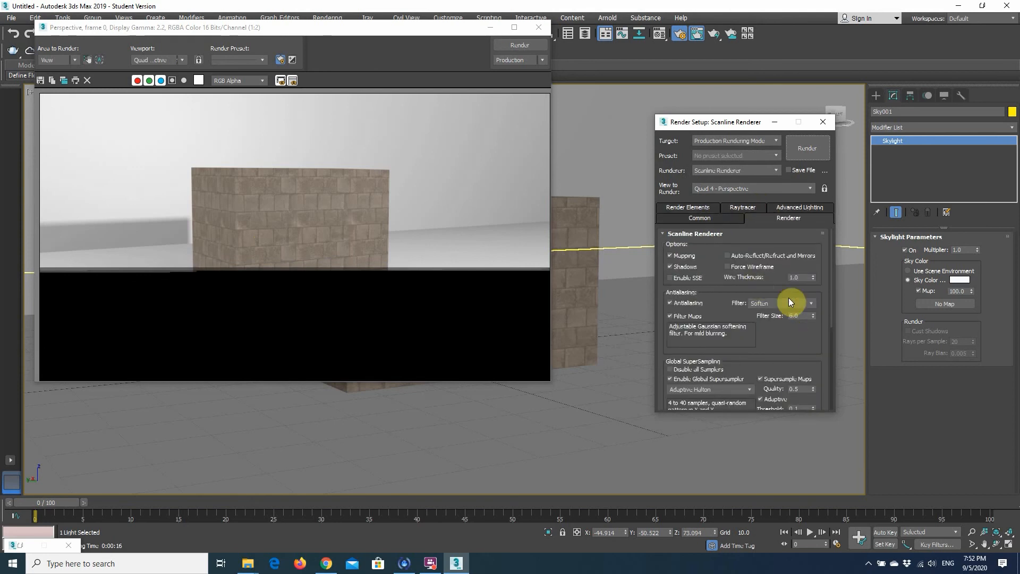
pyautogui.click(811, 304)
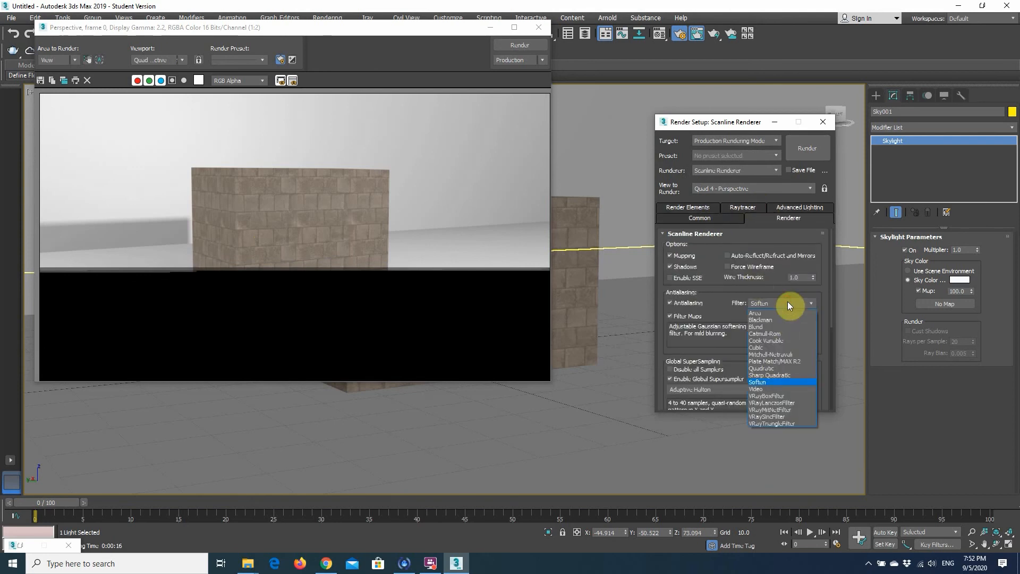
pyautogui.click(757, 326)
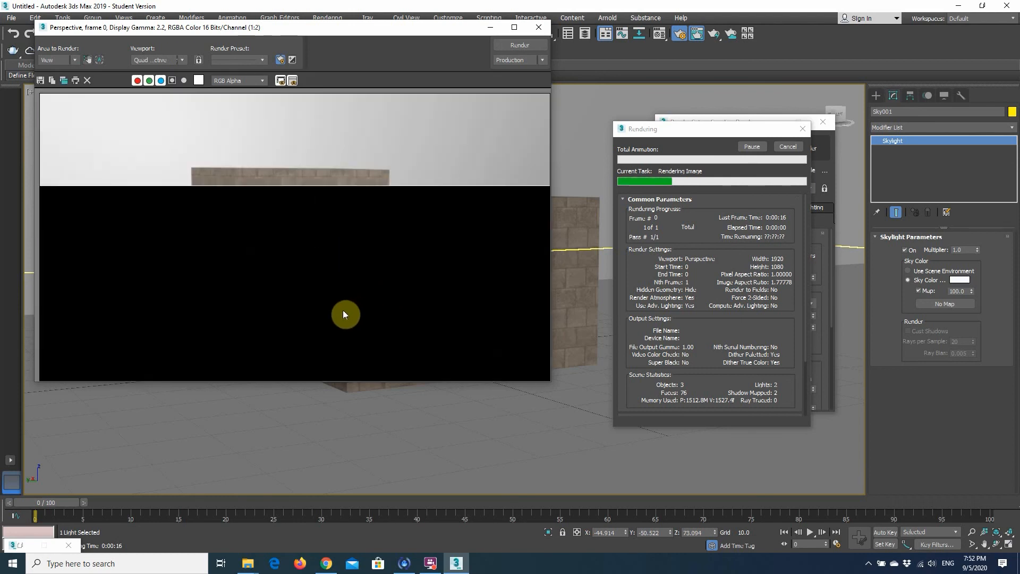
pyautogui.moveTo(316, 217)
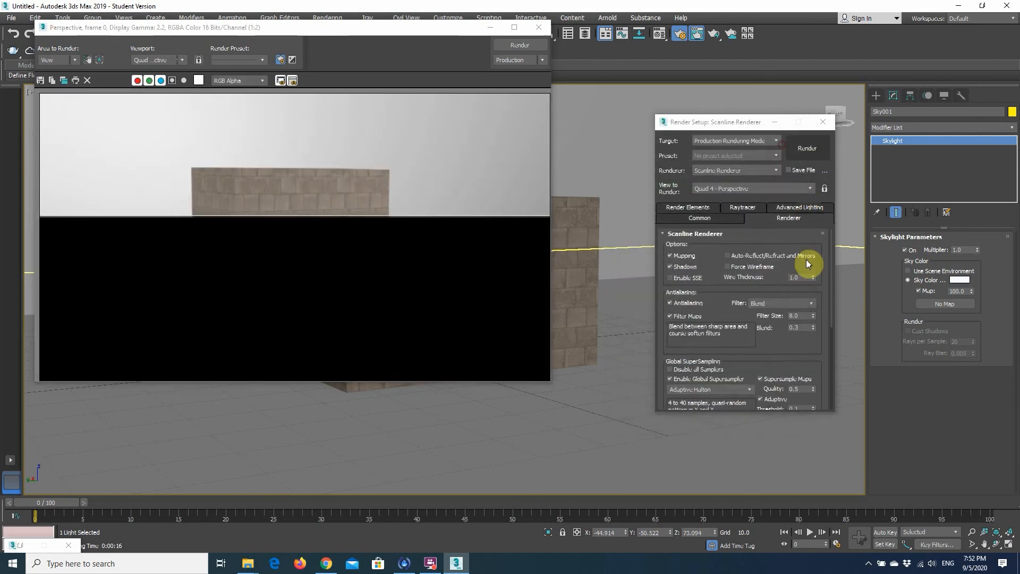
# Set the antialiasing filter to Area and glance at the Raytracer settings
pyautogui.click(811, 303)
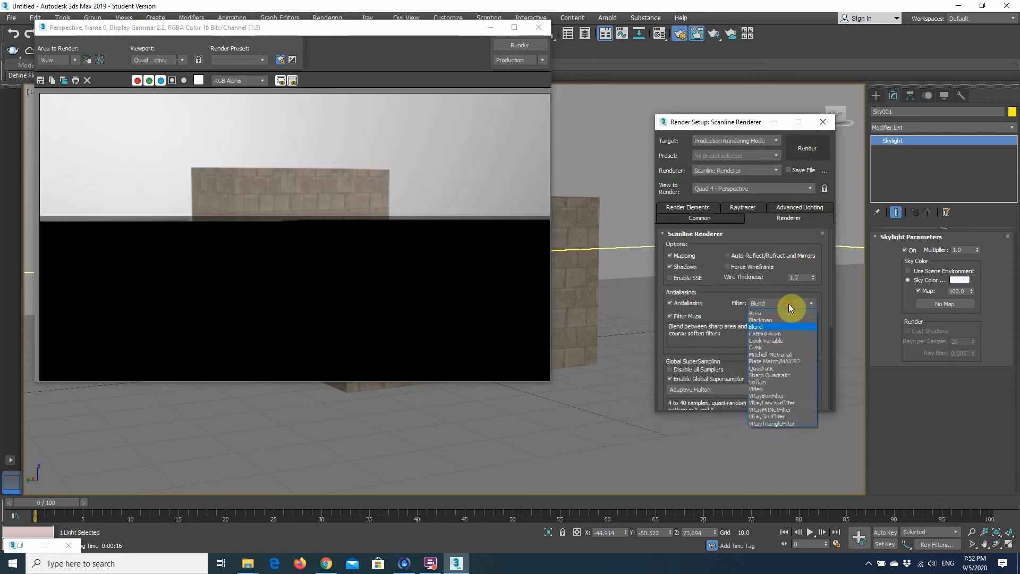
pyautogui.moveTo(767, 320)
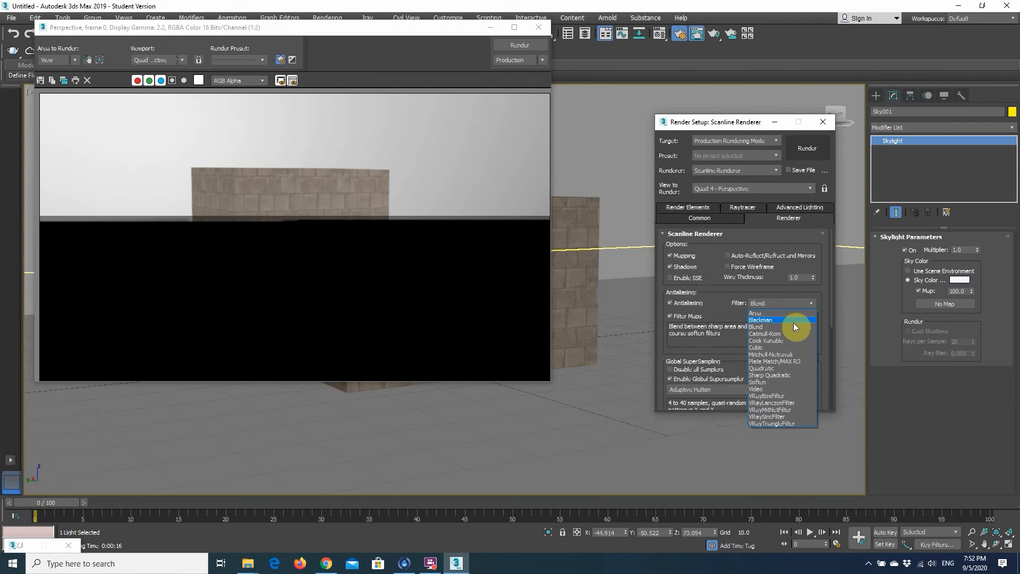
pyautogui.moveTo(794, 334)
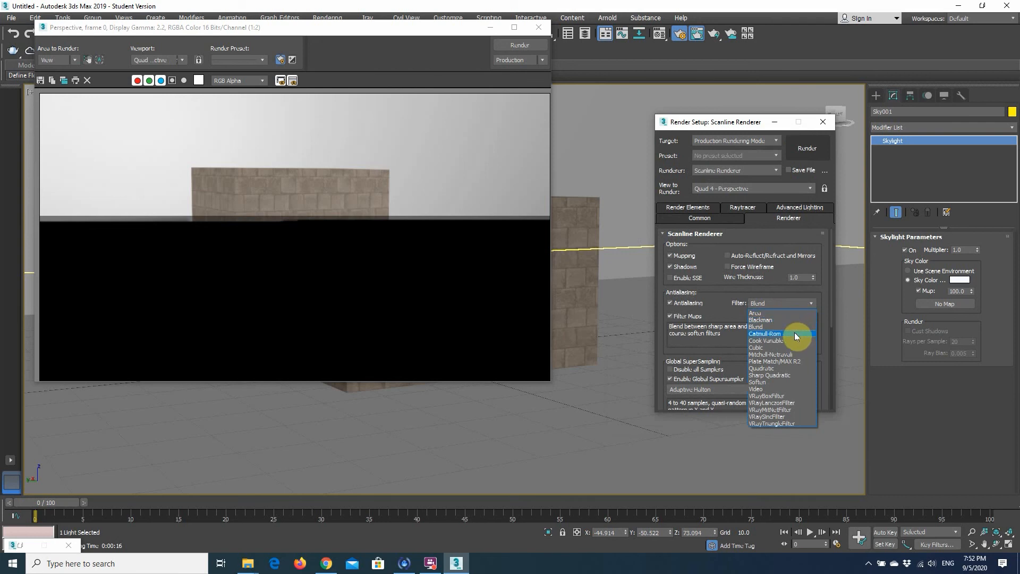
pyautogui.click(756, 312)
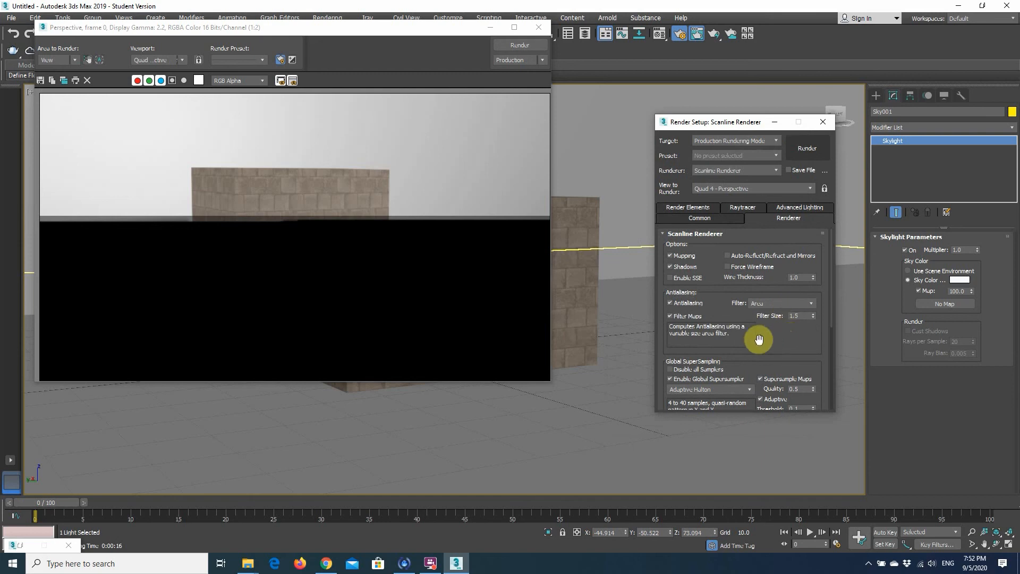
pyautogui.scroll(-3)
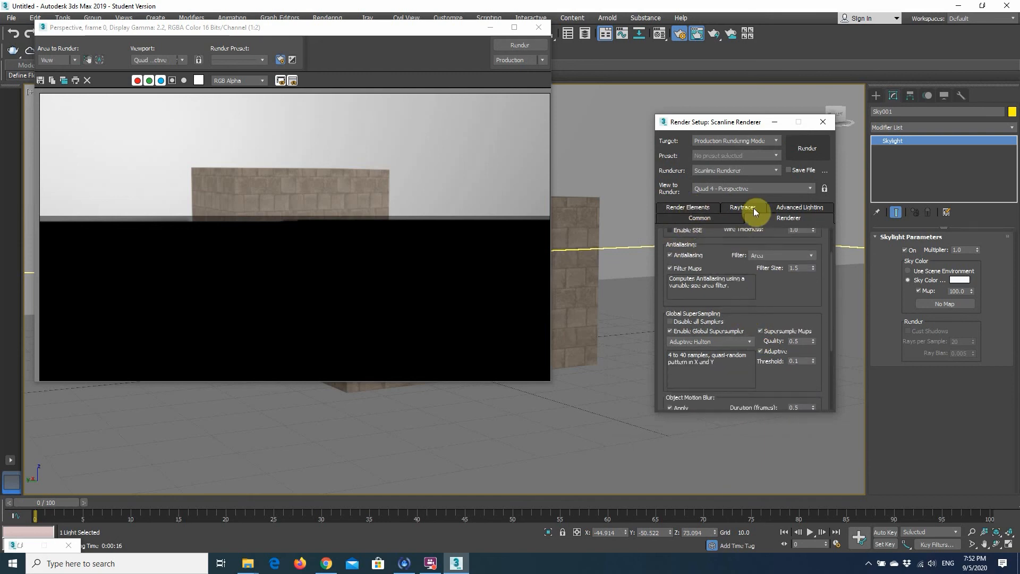
pyautogui.click(742, 216)
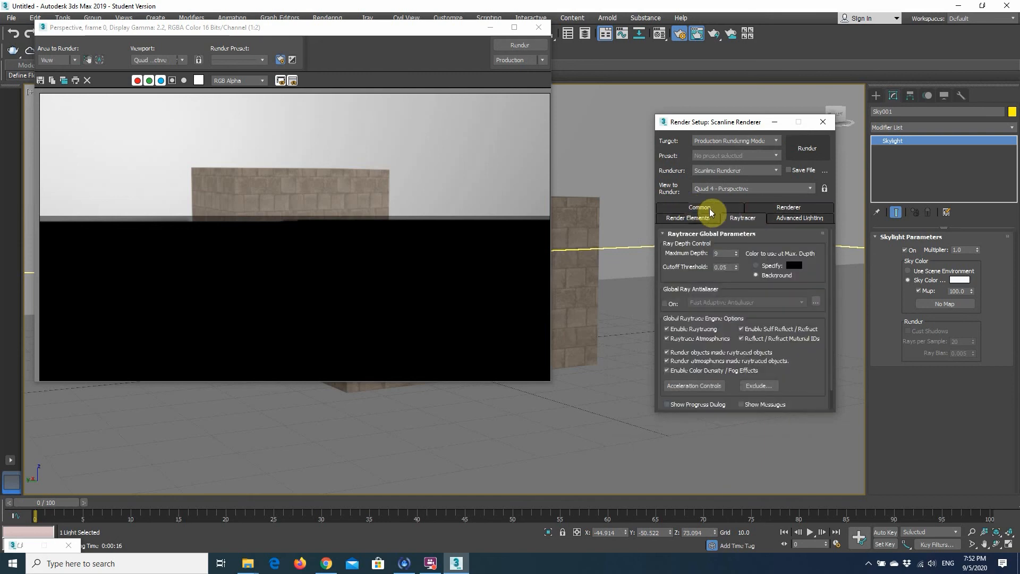
pyautogui.click(687, 217)
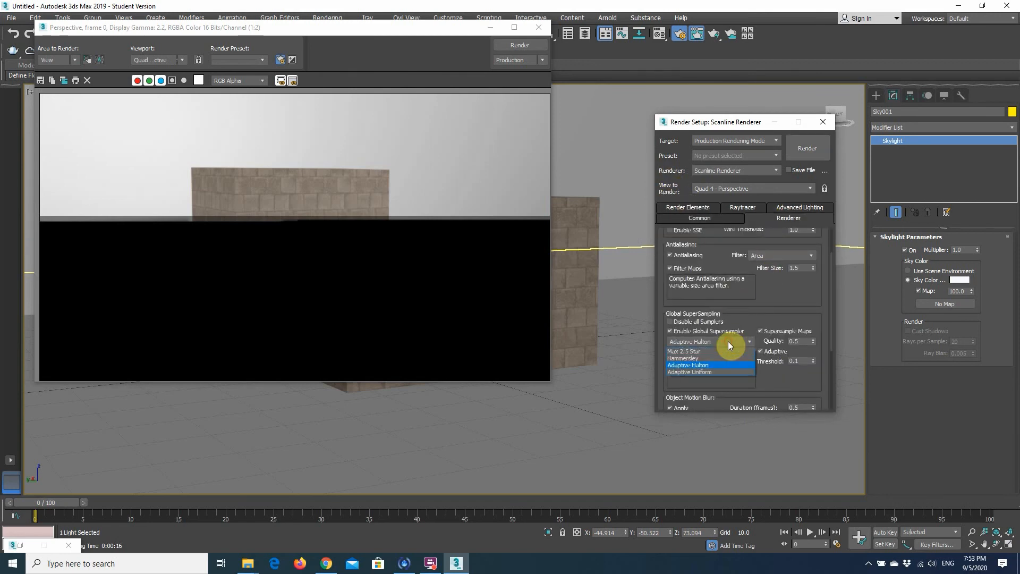
# Set supersampling to Adaptive Uniform and start a fresh render
pyautogui.click(691, 372)
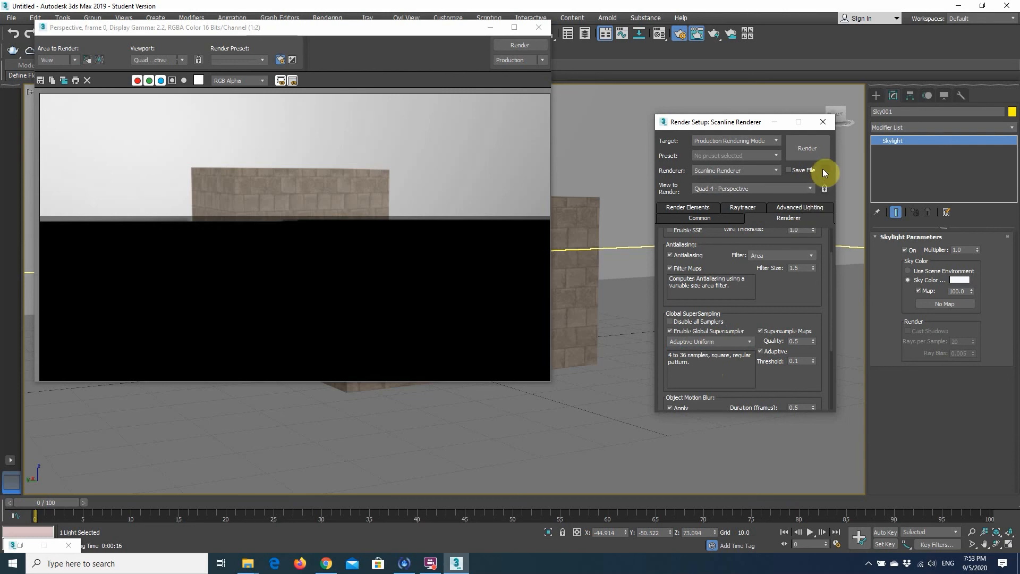
pyautogui.click(807, 148)
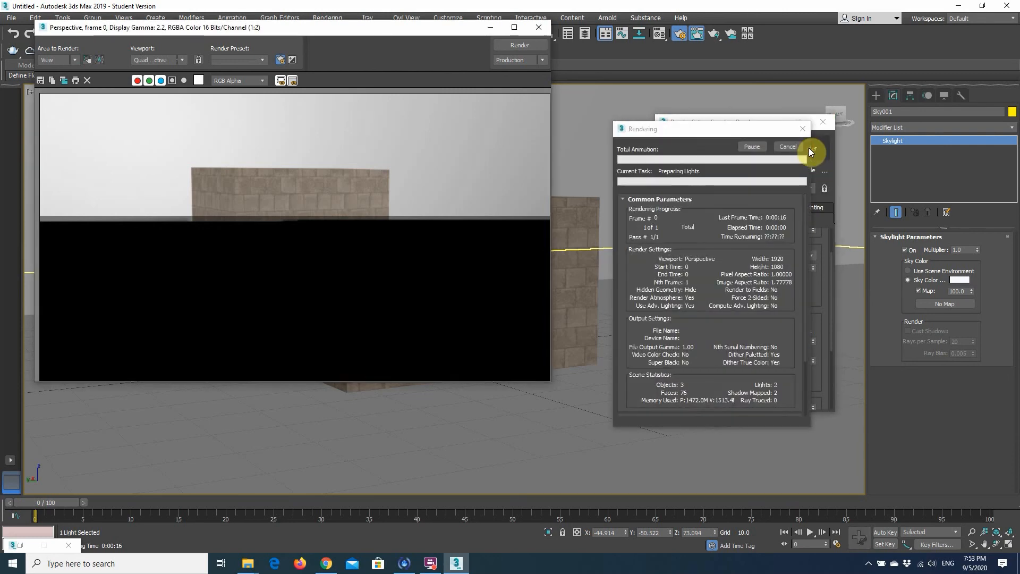